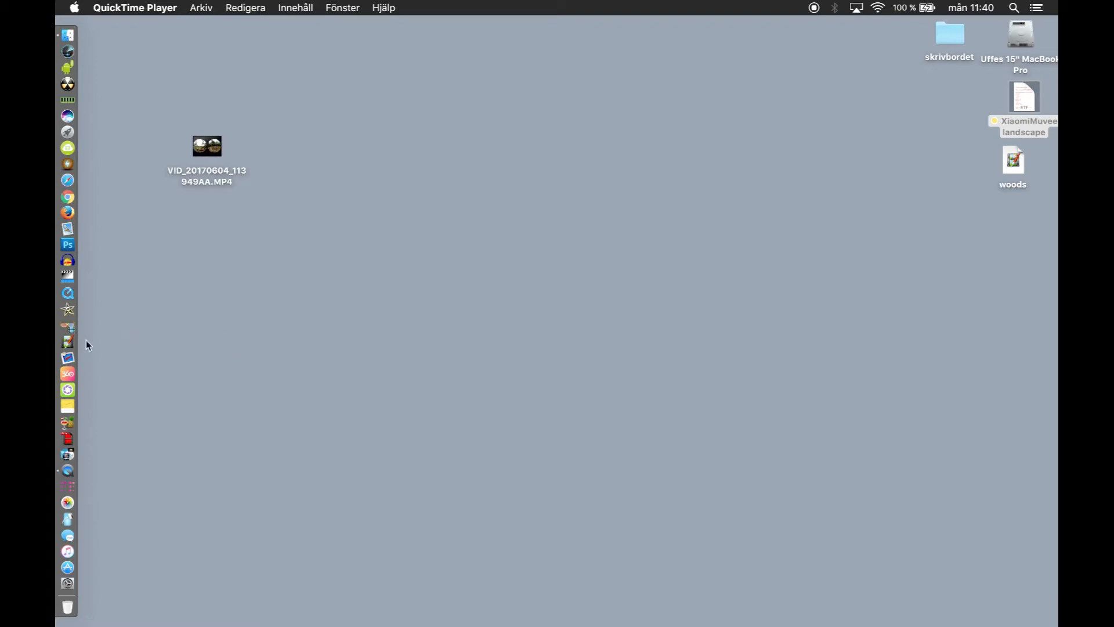
pyautogui.moveTo(68, 342)
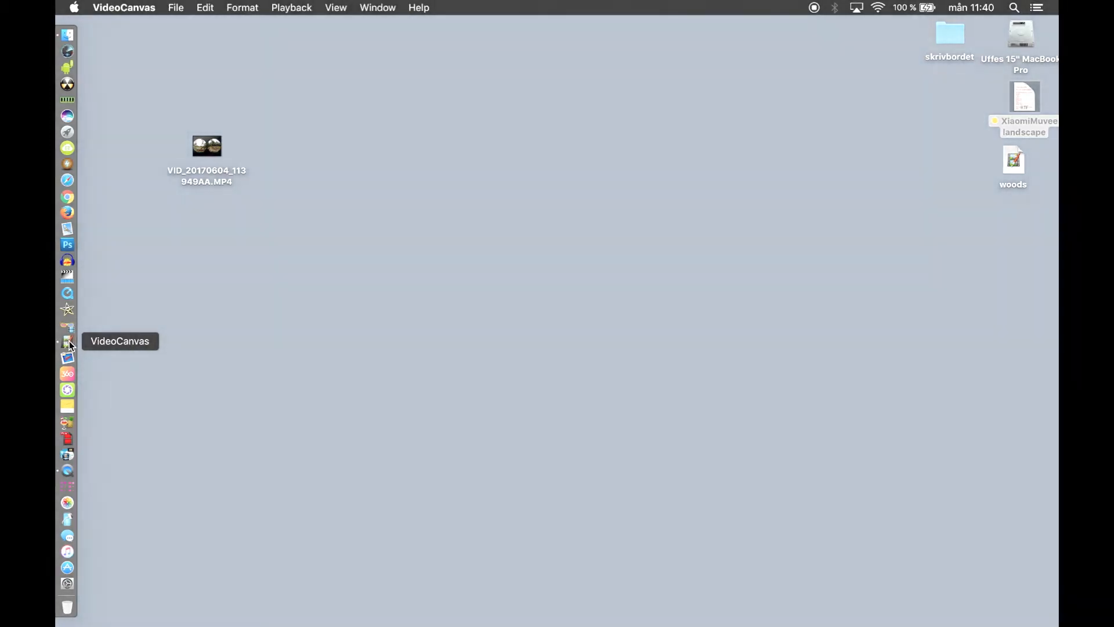
# Step: Launch VideoCanvas from the Dock to start a new project
pyautogui.click(67, 342)
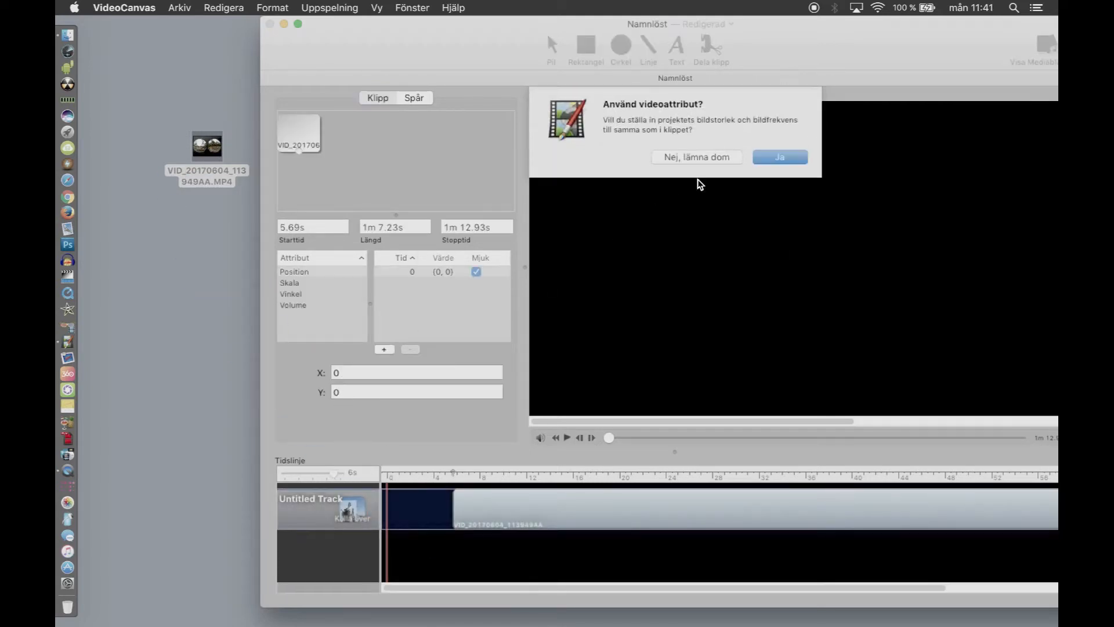
# Step: Keep the project's own size and frame rate, then set the clip's start time to 0
pyautogui.click(780, 156)
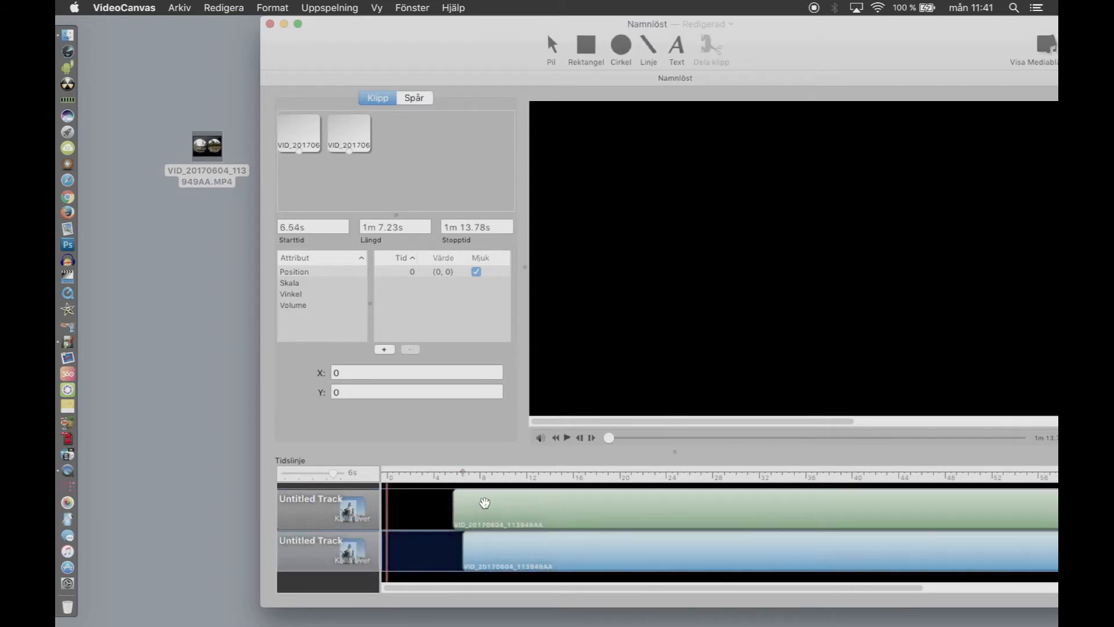
pyautogui.click(311, 226)
pyautogui.write('0')
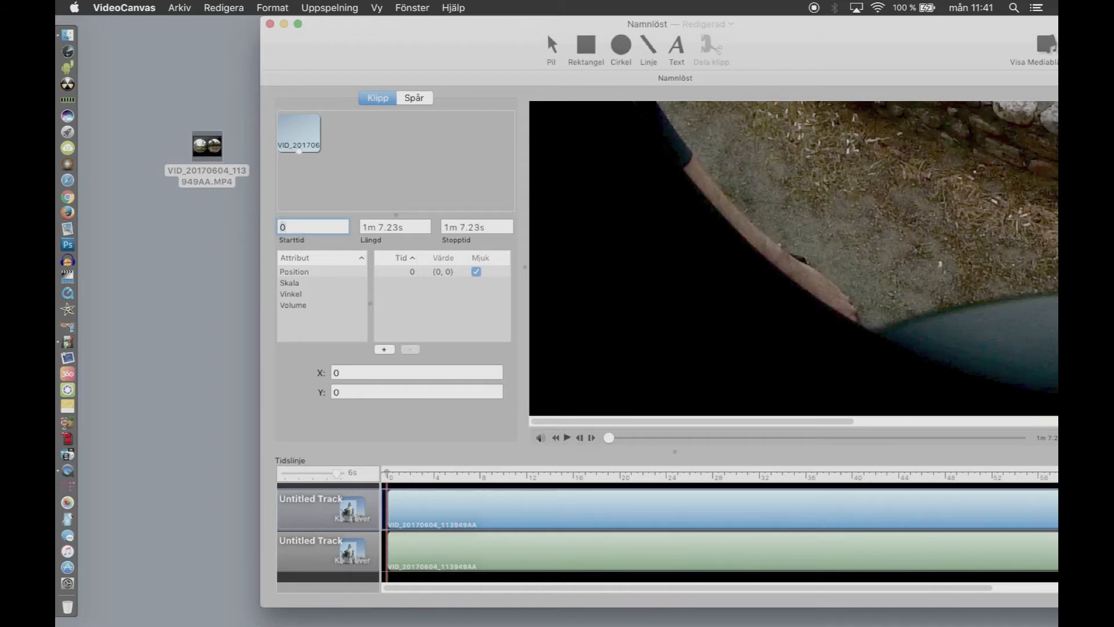
# Step: Set the movie properties to 3840 by 1920 pixels and confirm the new frame rate
pyautogui.click(179, 8)
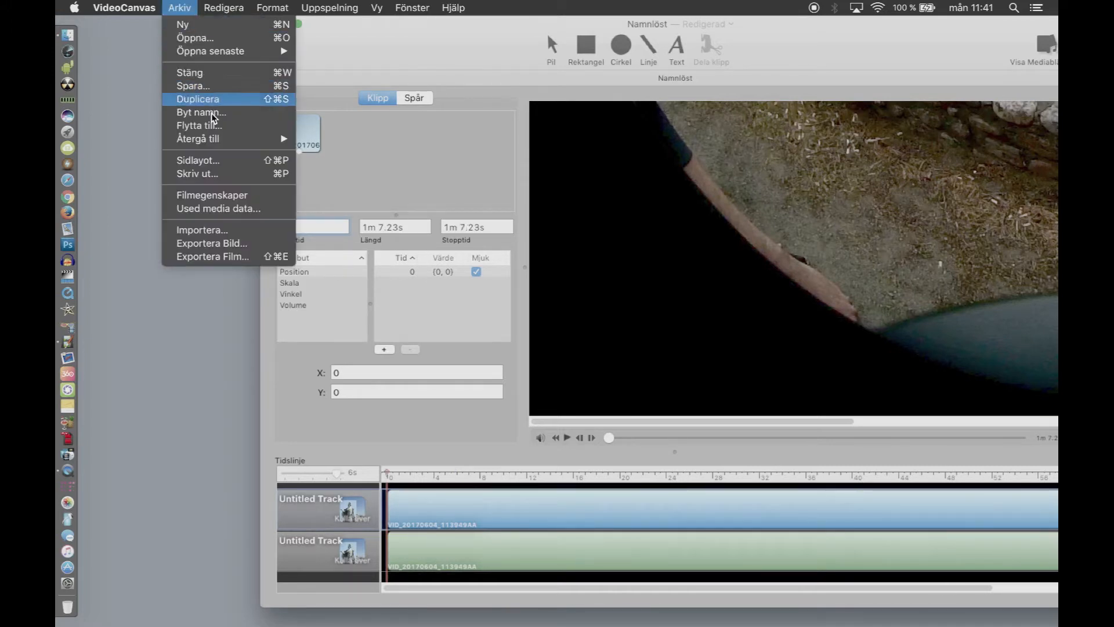
pyautogui.click(201, 112)
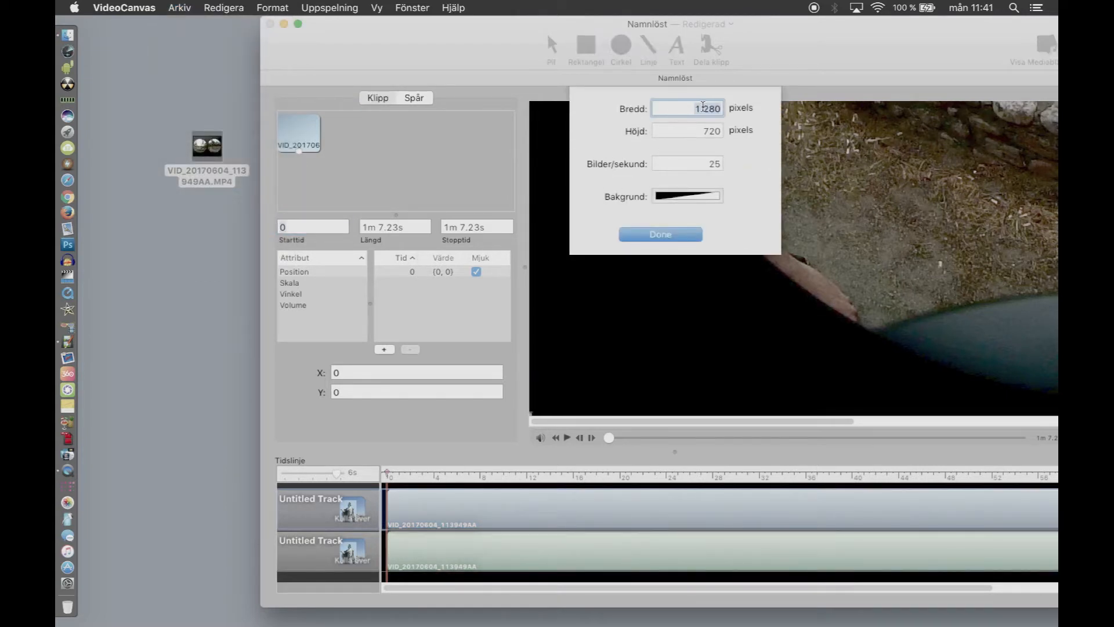
pyautogui.write('384')
pyautogui.click(687, 130)
pyautogui.write('1')
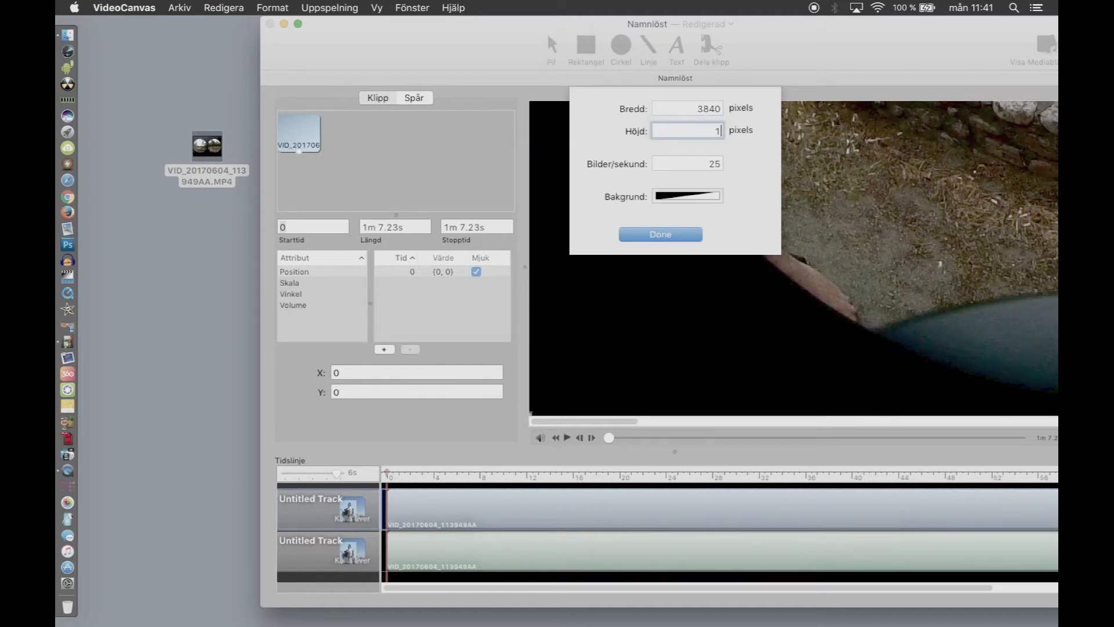
pyautogui.write('920')
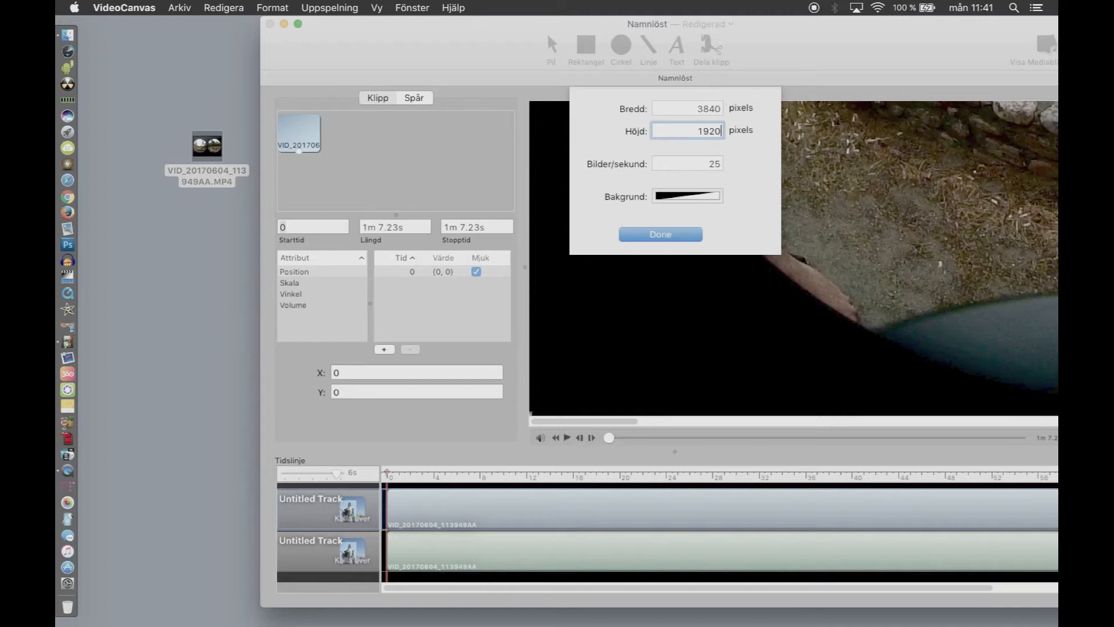
pyautogui.moveTo(709, 160)
pyautogui.write('3')
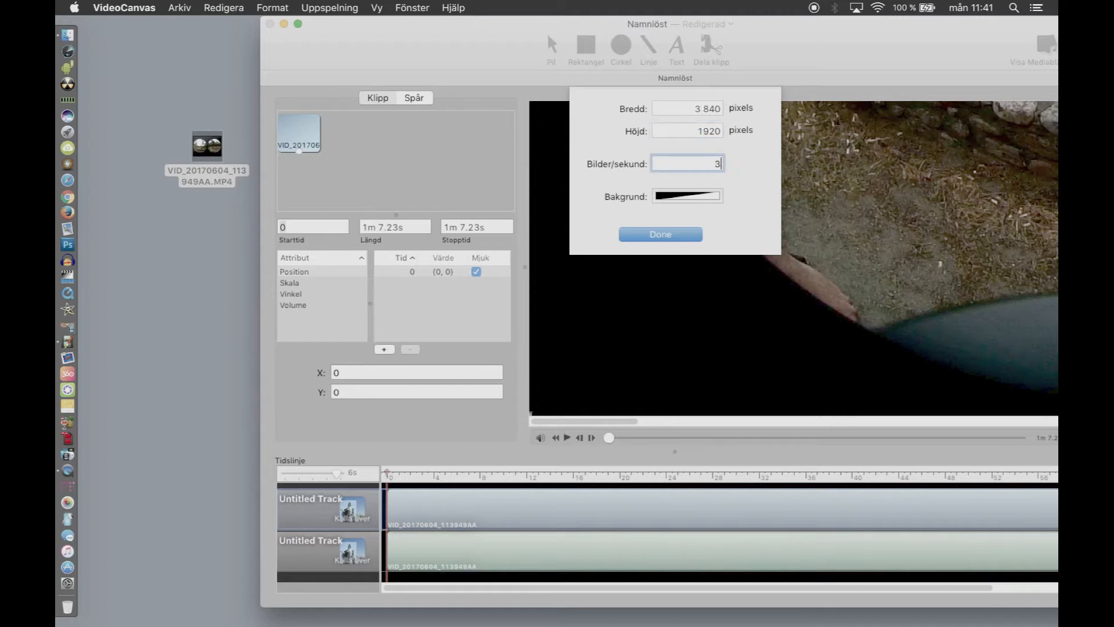
pyautogui.click(659, 234)
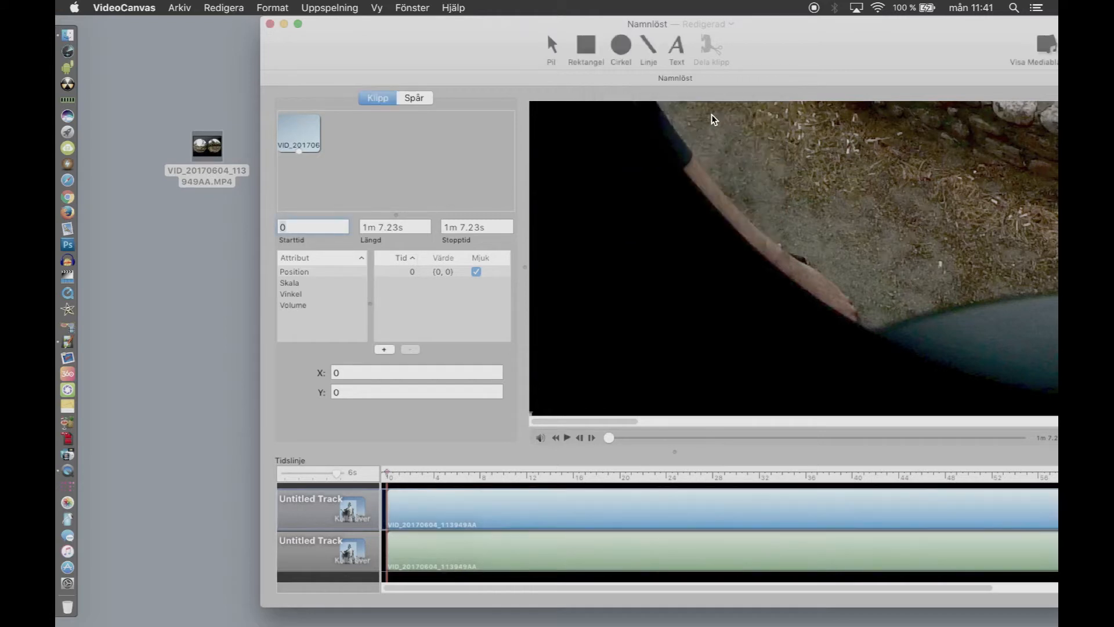
# Step: Fit the whole movie frame in the preview and move the project window left
pyautogui.click(376, 8)
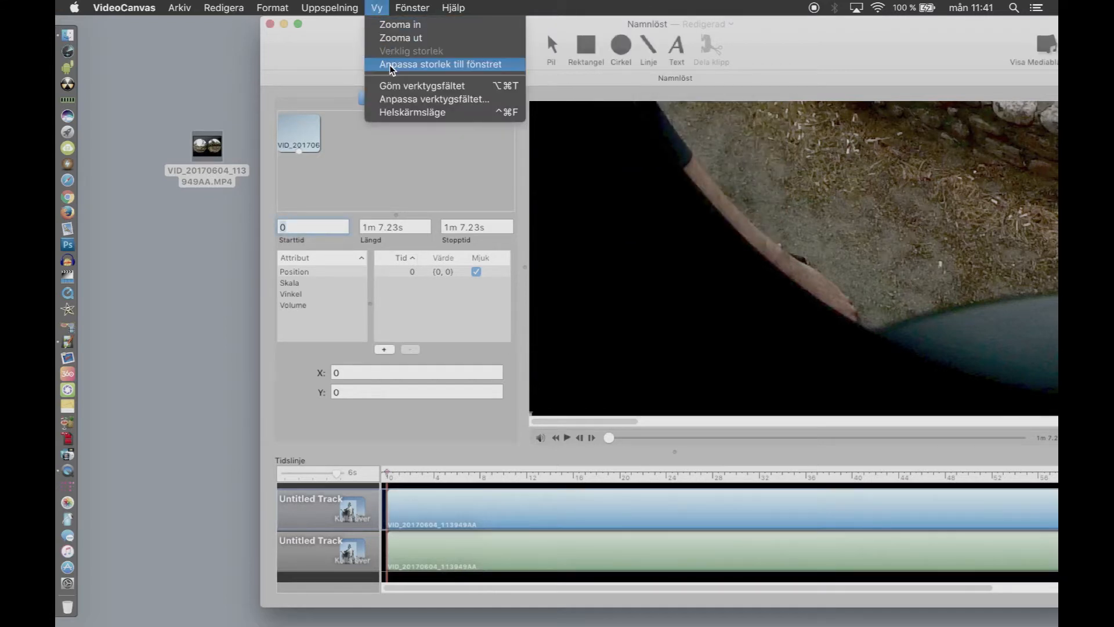
pyautogui.click(440, 64)
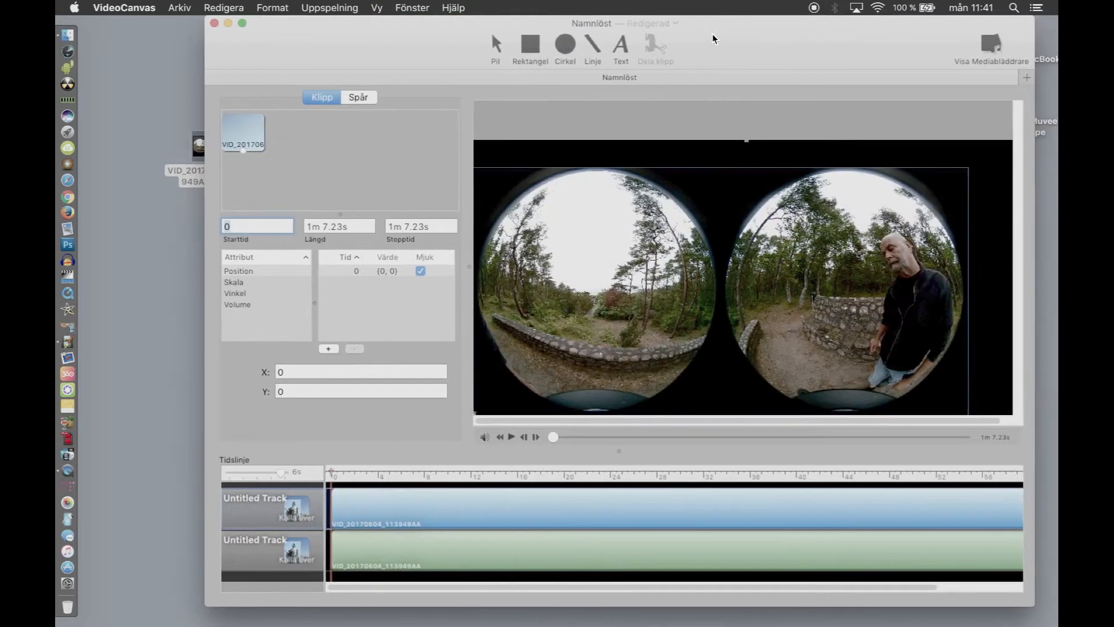
pyautogui.moveTo(590, 23); pyautogui.dragTo(508, 23)
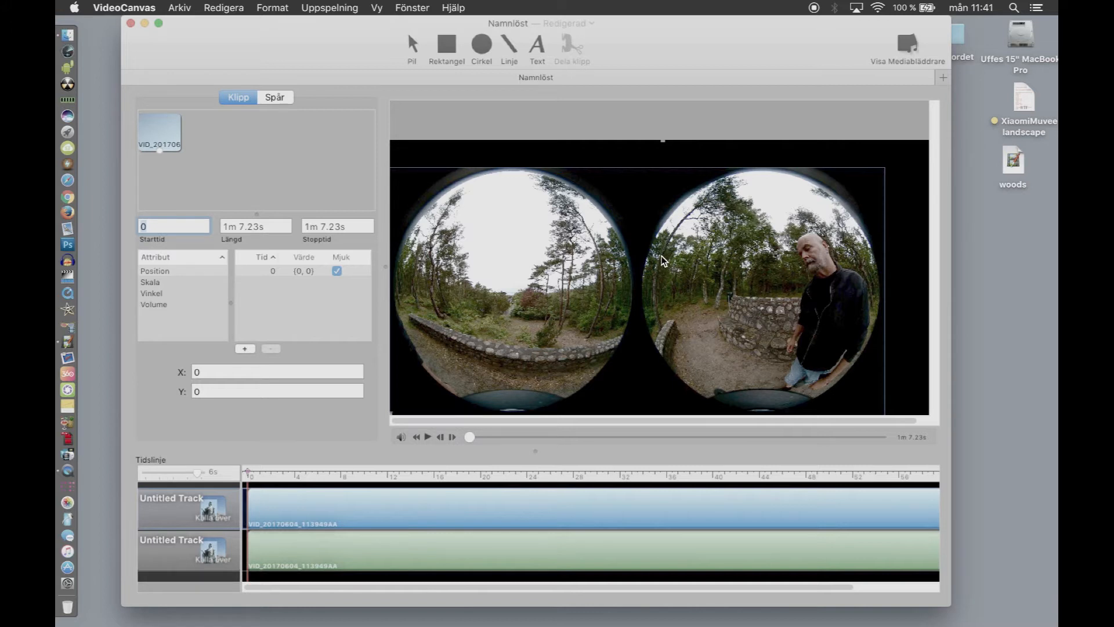
pyautogui.moveTo(654, 221)
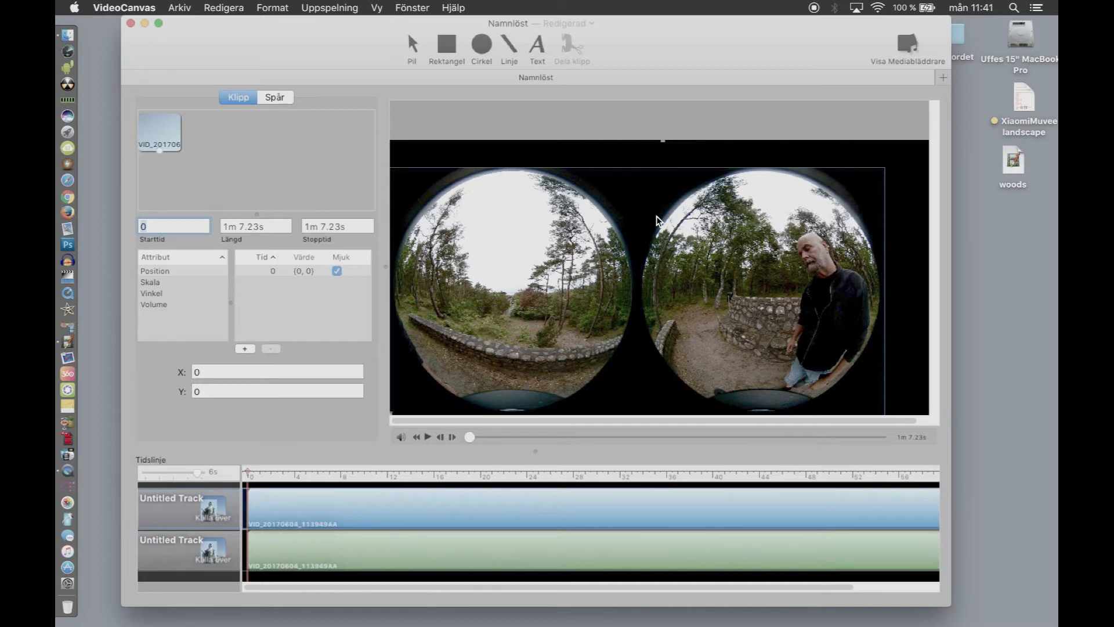
pyautogui.moveTo(1021, 102)
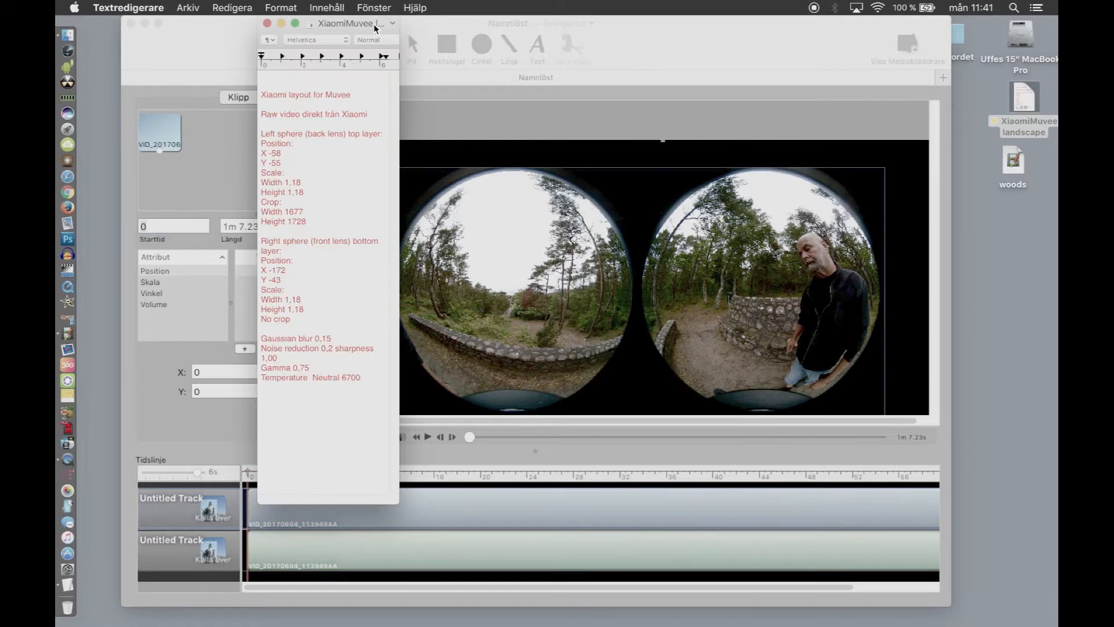
# Step: Move the XiaomiMuvee layout notes window to the right of the project window
pyautogui.moveTo(355, 23); pyautogui.dragTo(846, 108)
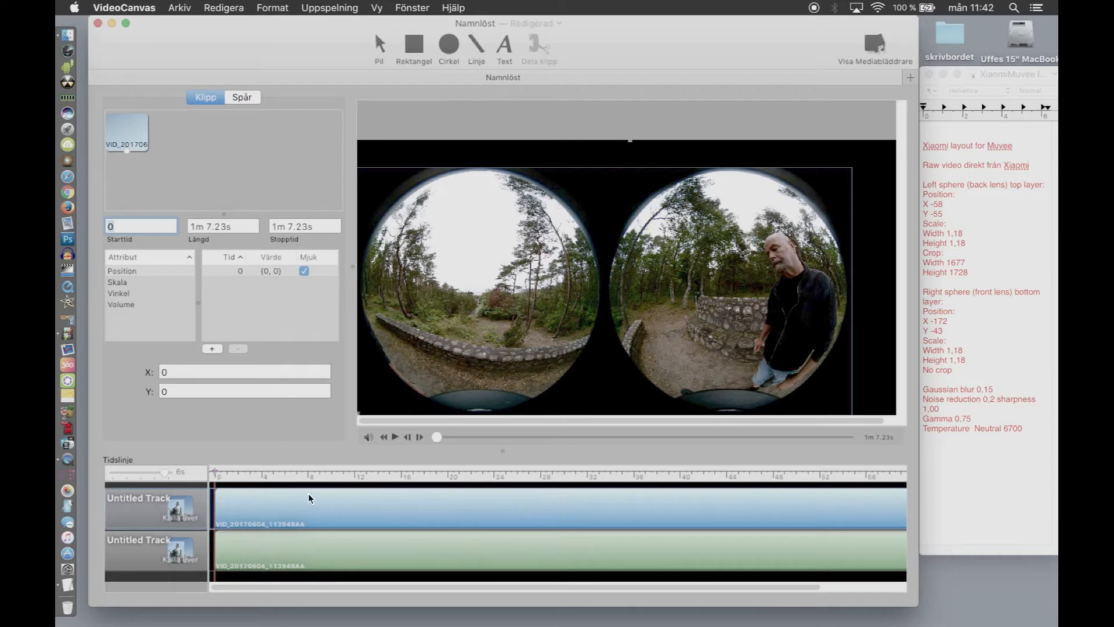
pyautogui.moveTo(533, 448)
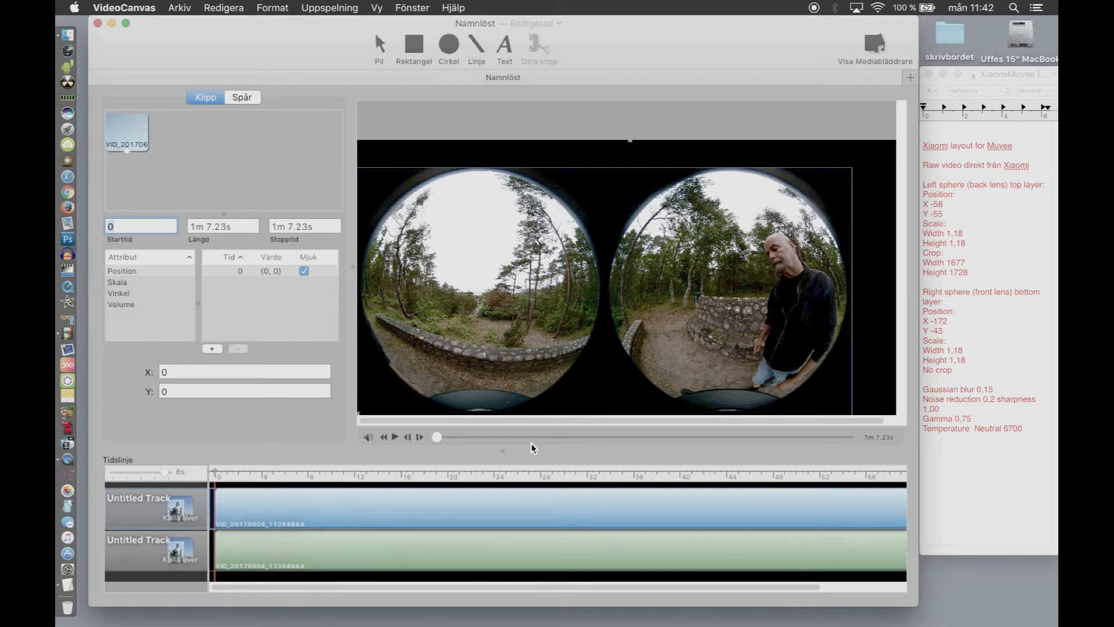
pyautogui.moveTo(398, 554)
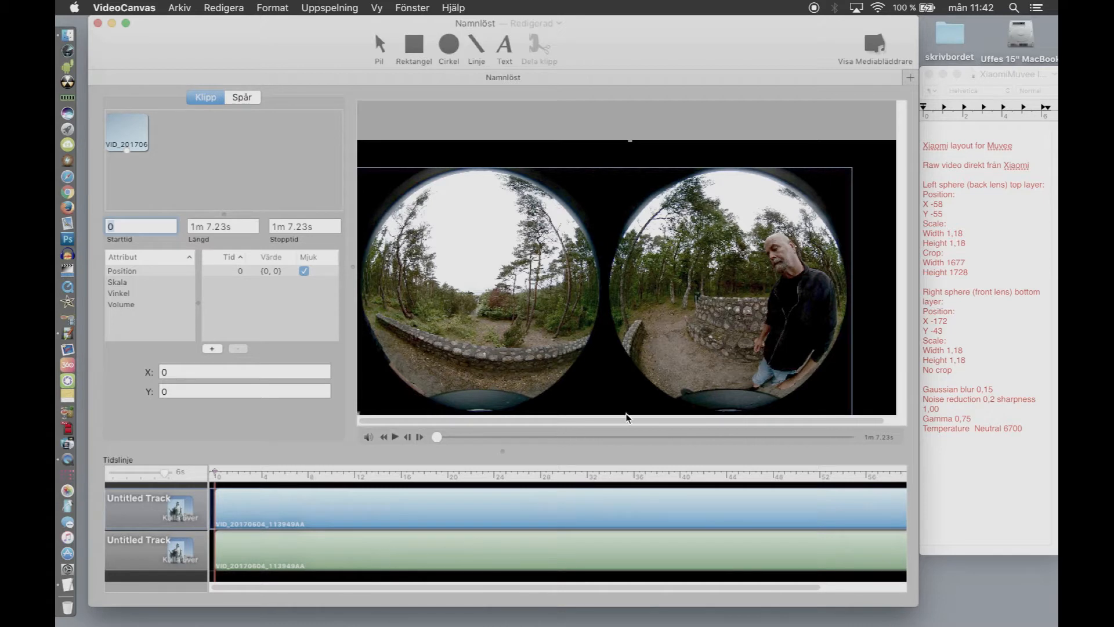
pyautogui.moveTo(348, 158)
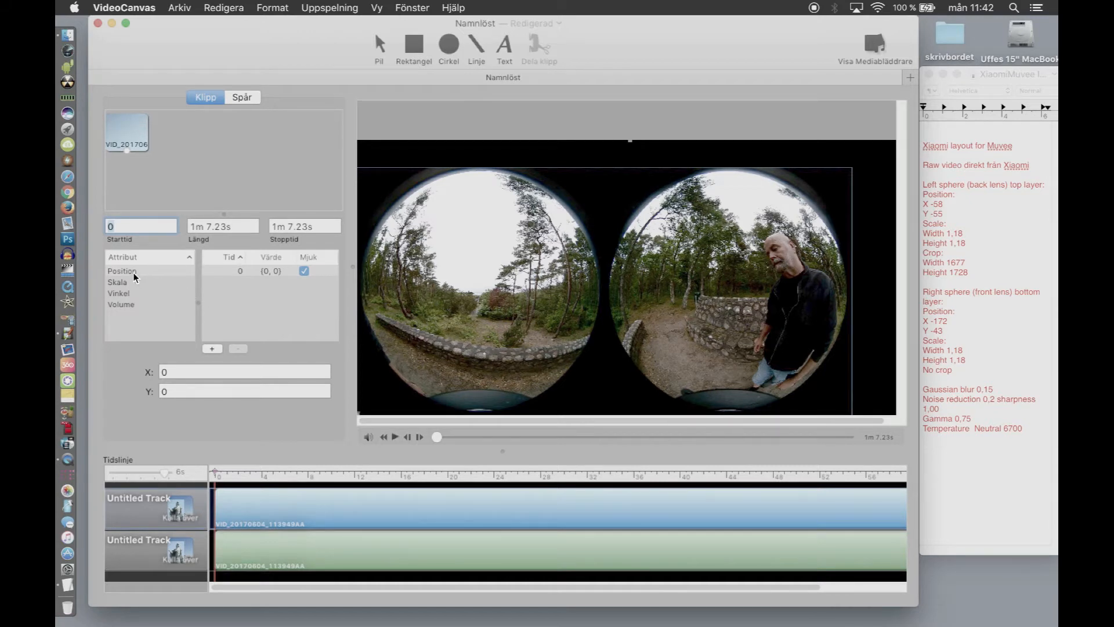
# Step: Set the top-layer clip's position to X -58, Y -55
pyautogui.click(122, 271)
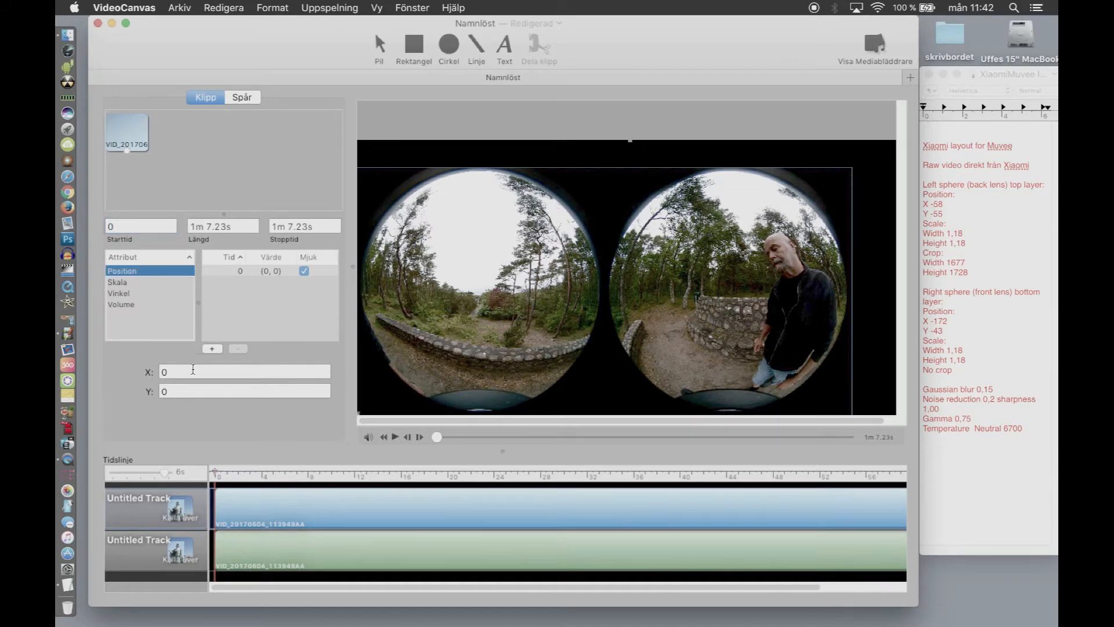
pyautogui.click(244, 371)
pyautogui.write('-')
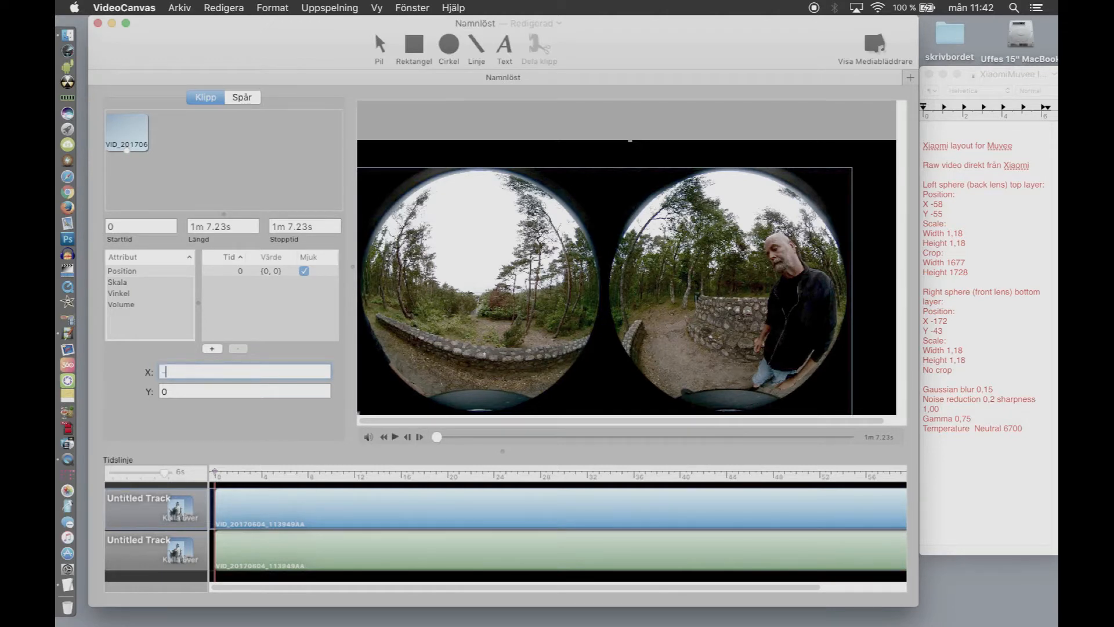
pyautogui.write('58')
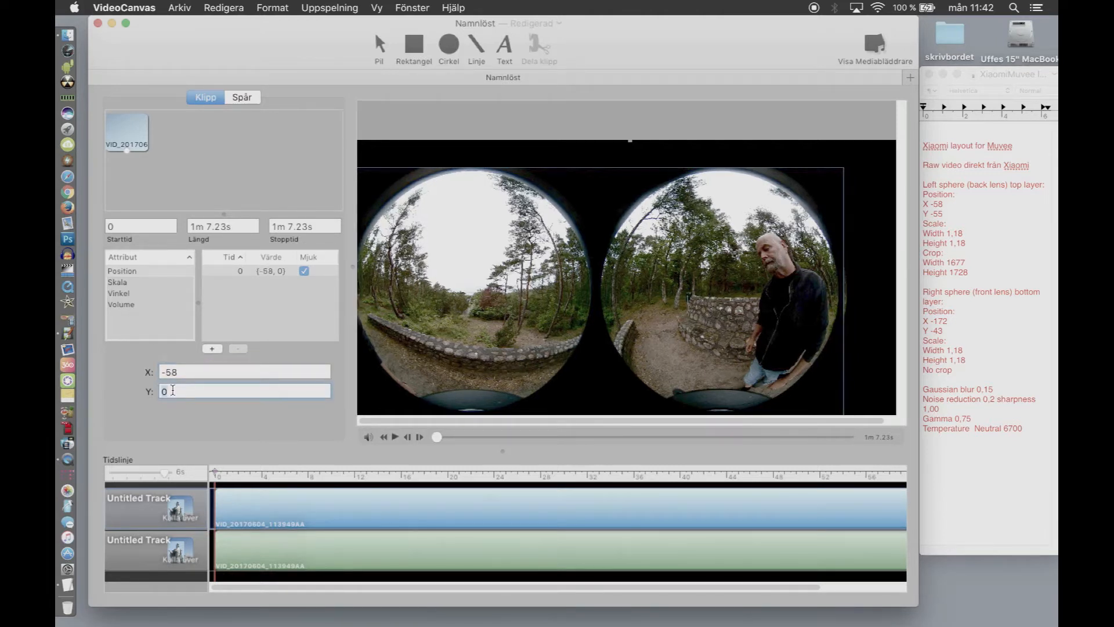
pyautogui.write('-')
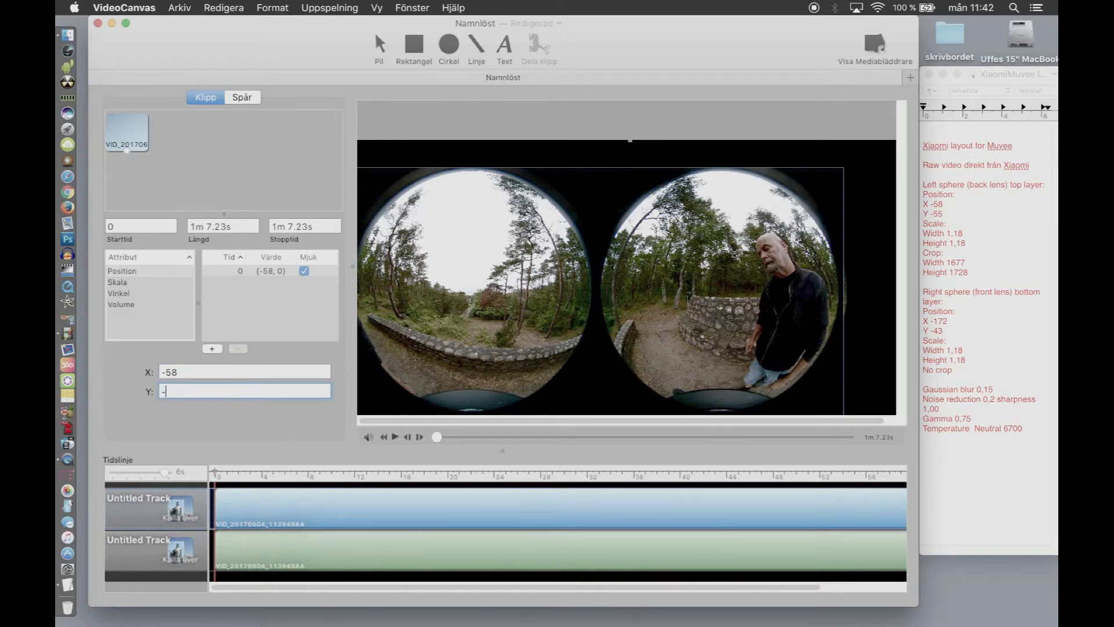
pyautogui.write('55')
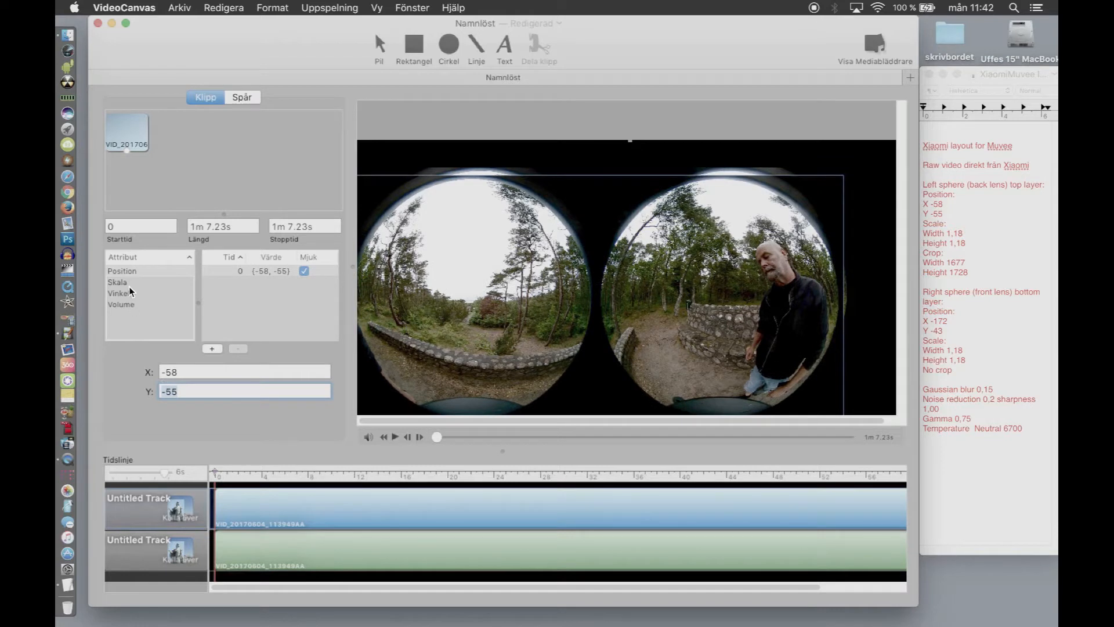
# Step: Scale the top-layer clip to 1,18 in width and height
pyautogui.click(117, 282)
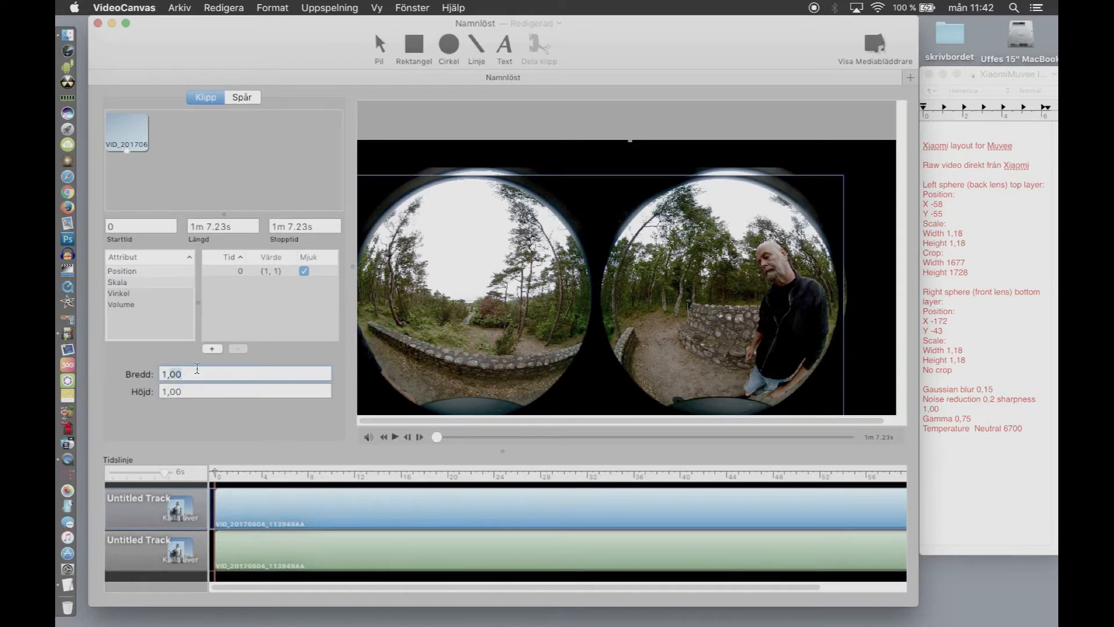
pyautogui.write('1,18')
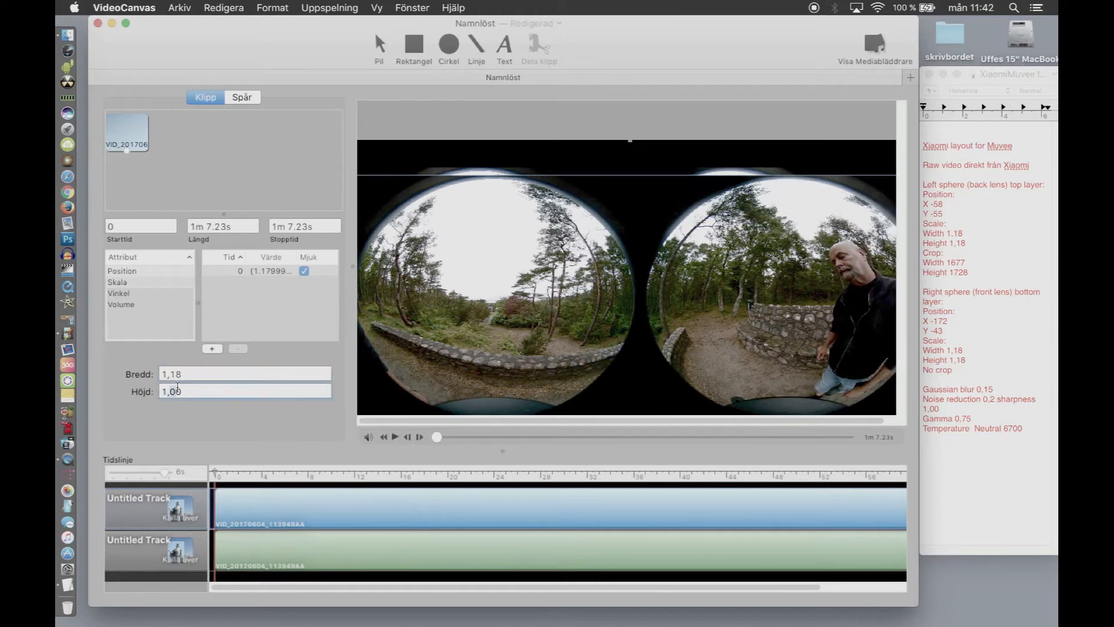
pyautogui.write('1,18')
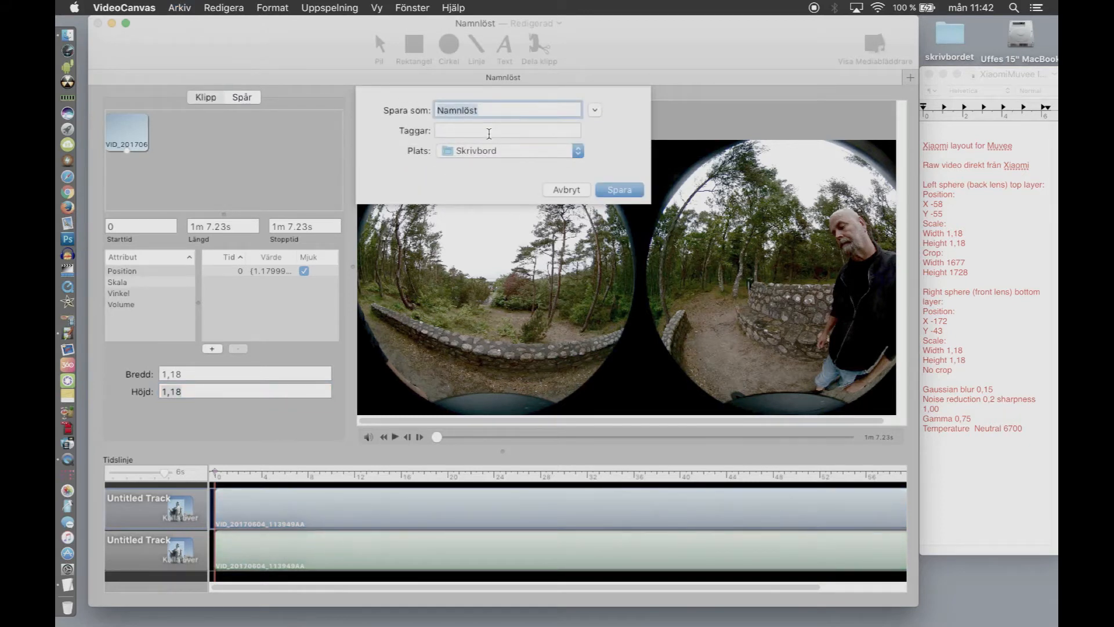
pyautogui.write('wo')
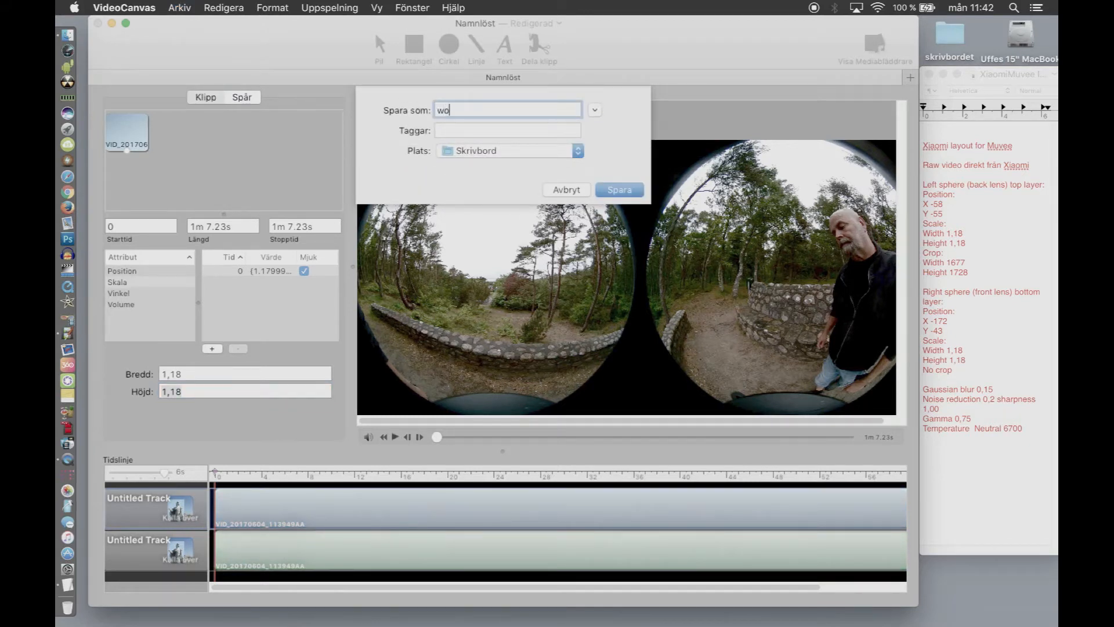
pyautogui.write('ods')
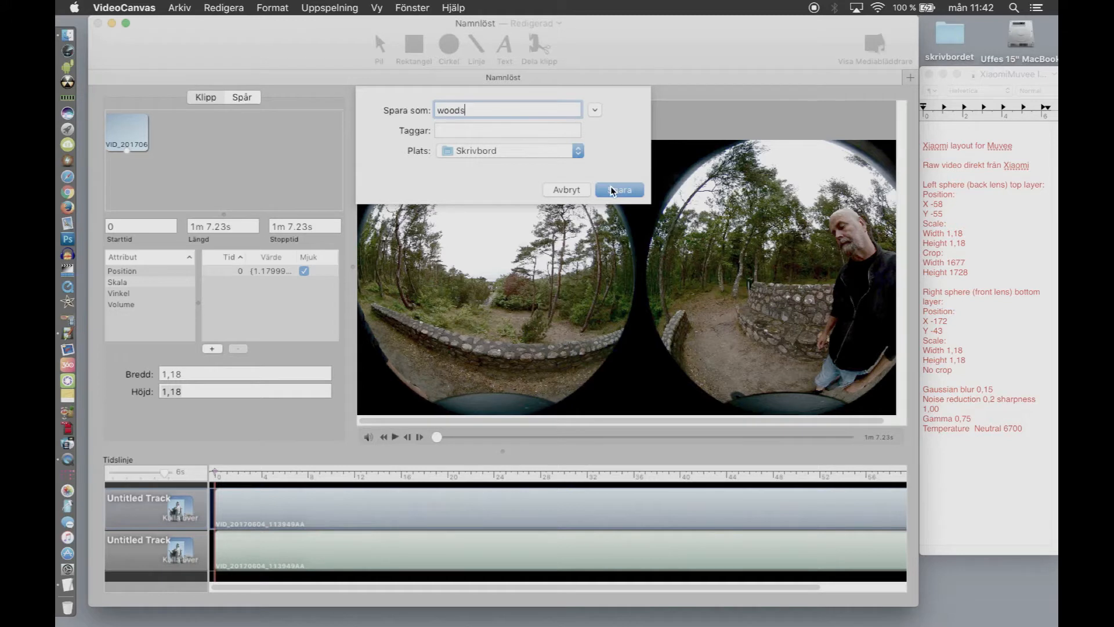
pyautogui.click(617, 189)
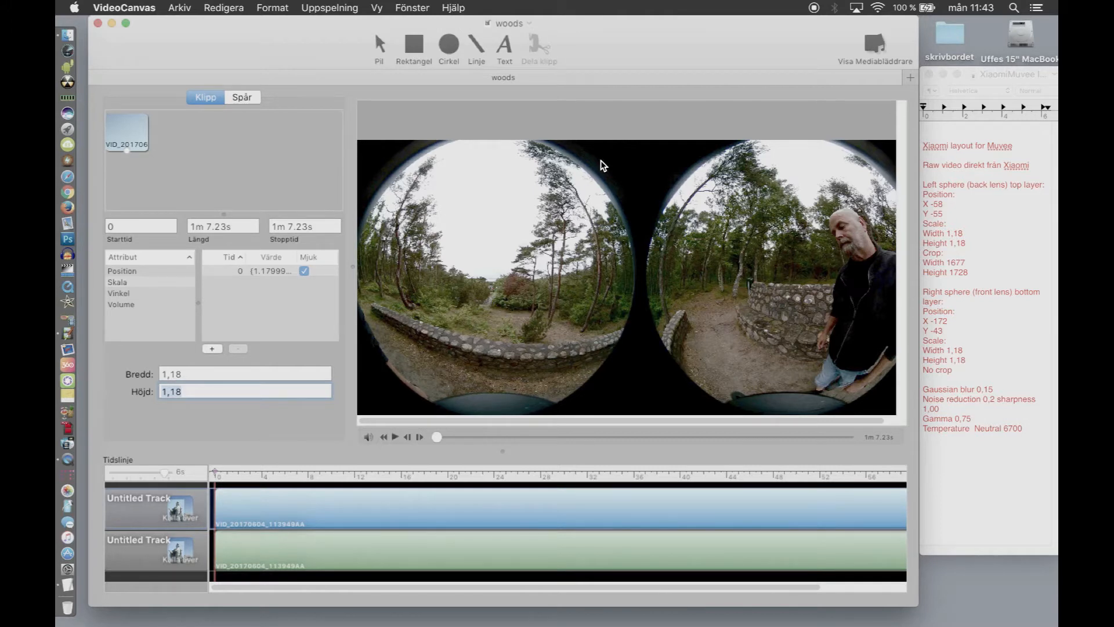
pyautogui.moveTo(725, 267)
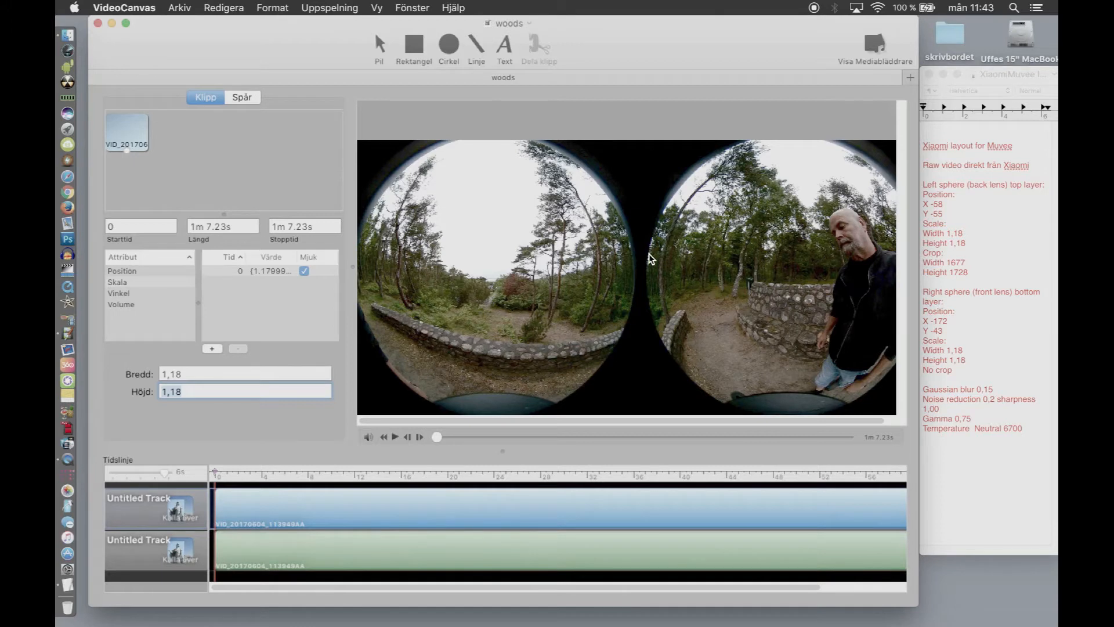
pyautogui.moveTo(676, 154)
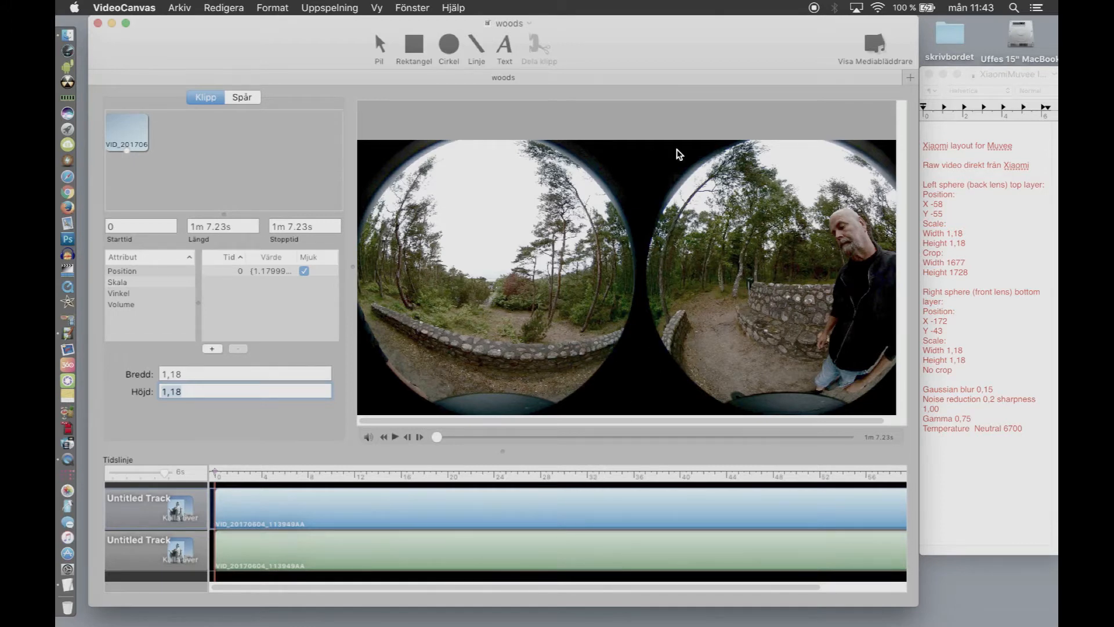
# Step: Add a Beskär crop filter to the top clip and set it to 1677 wide by 1728 high
pyautogui.click(810, 40)
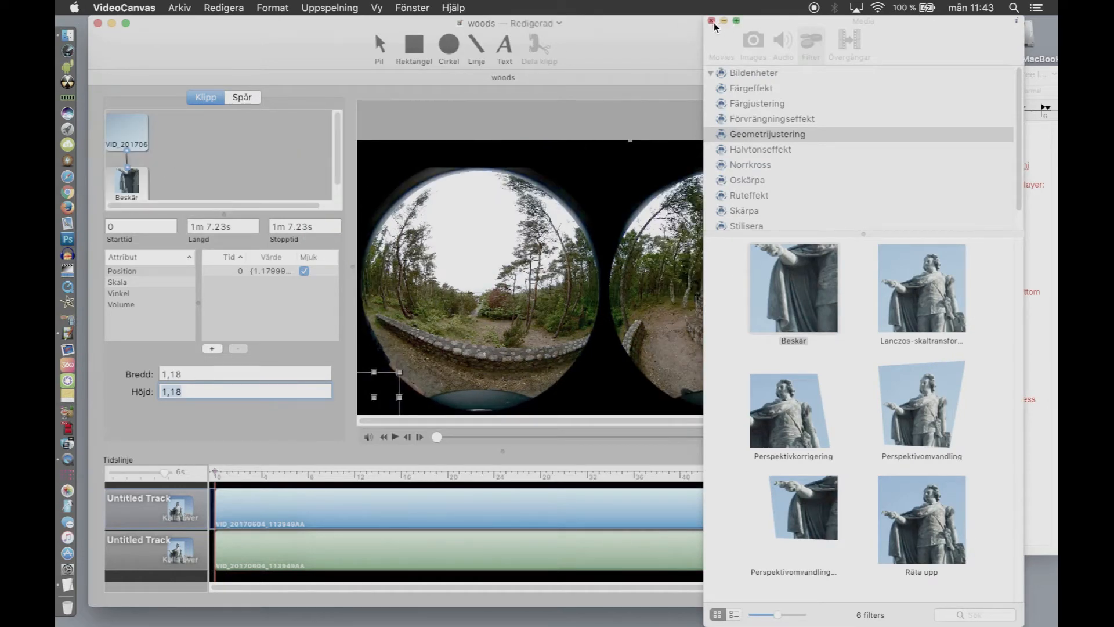
pyautogui.click(711, 20)
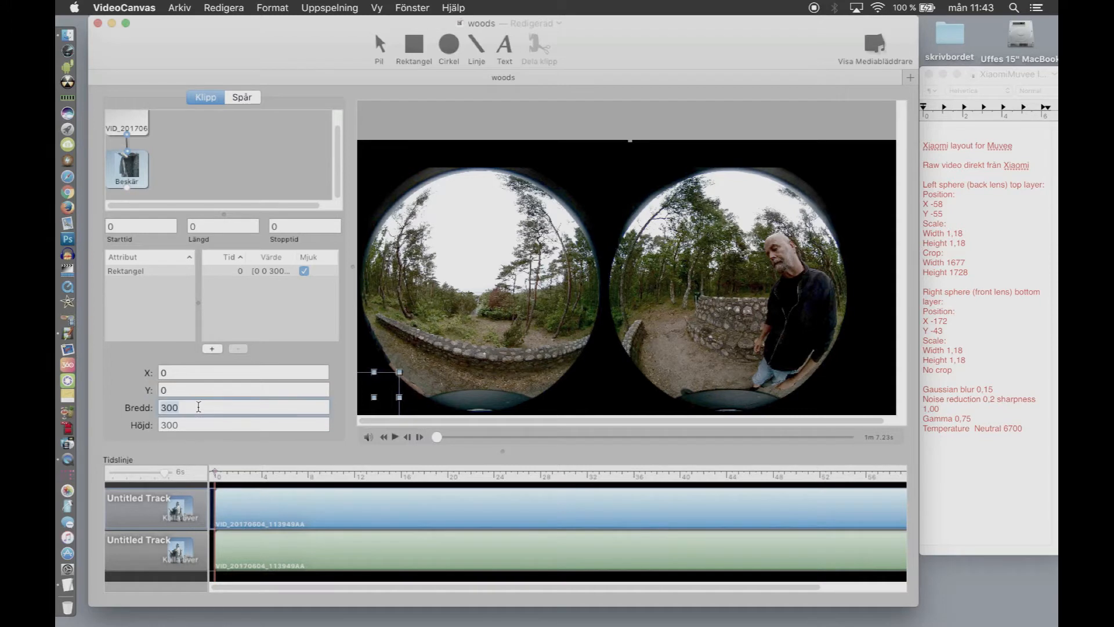
pyautogui.write('1')
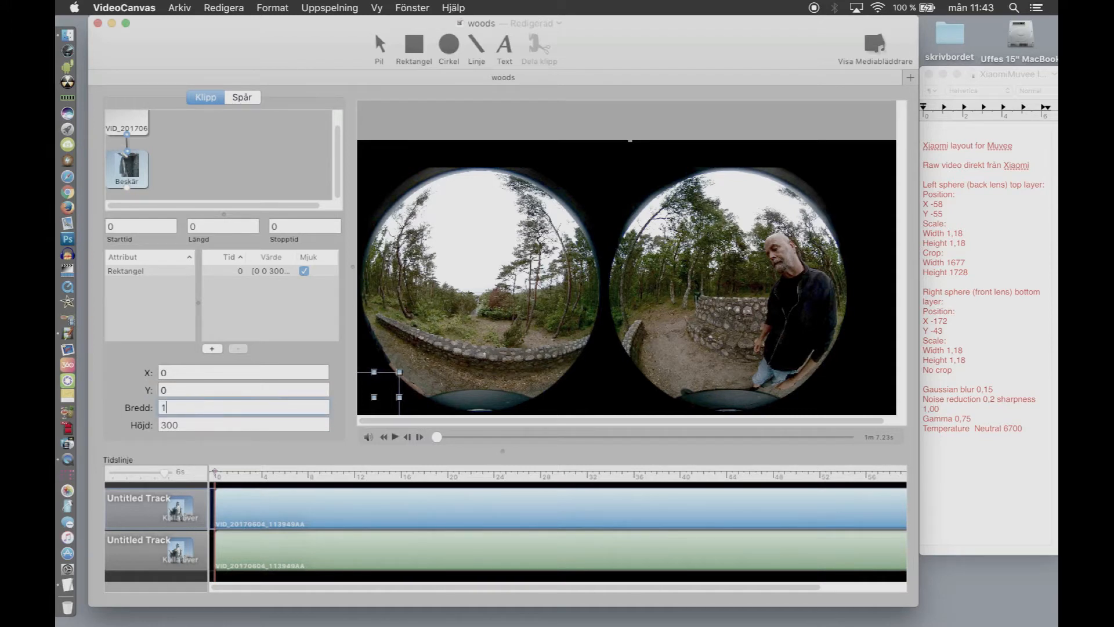
pyautogui.write('677')
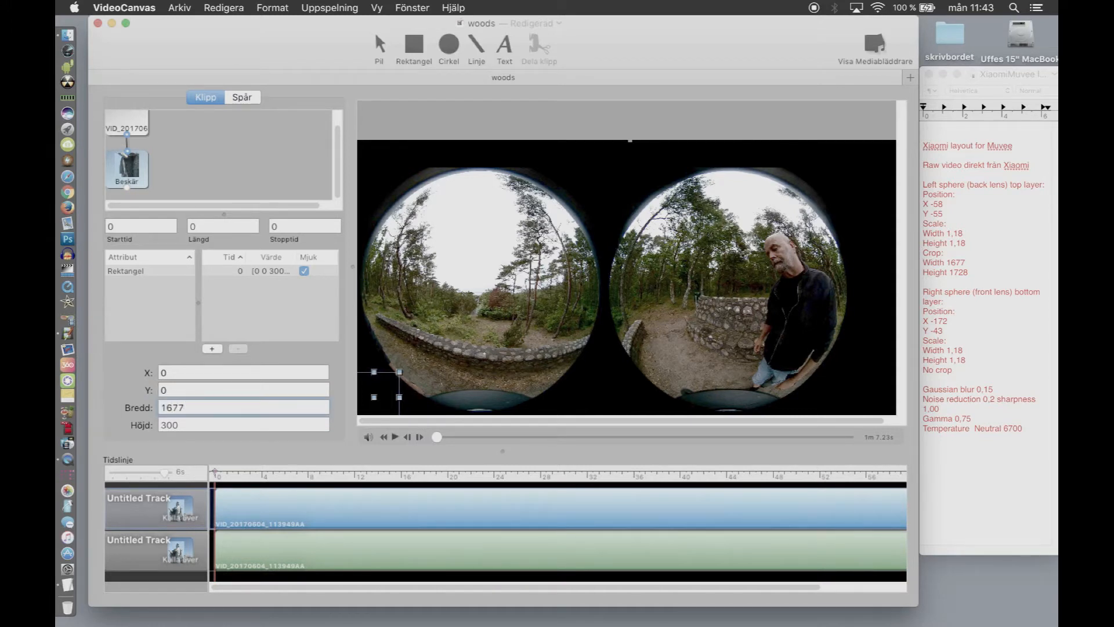
pyautogui.click(241, 425)
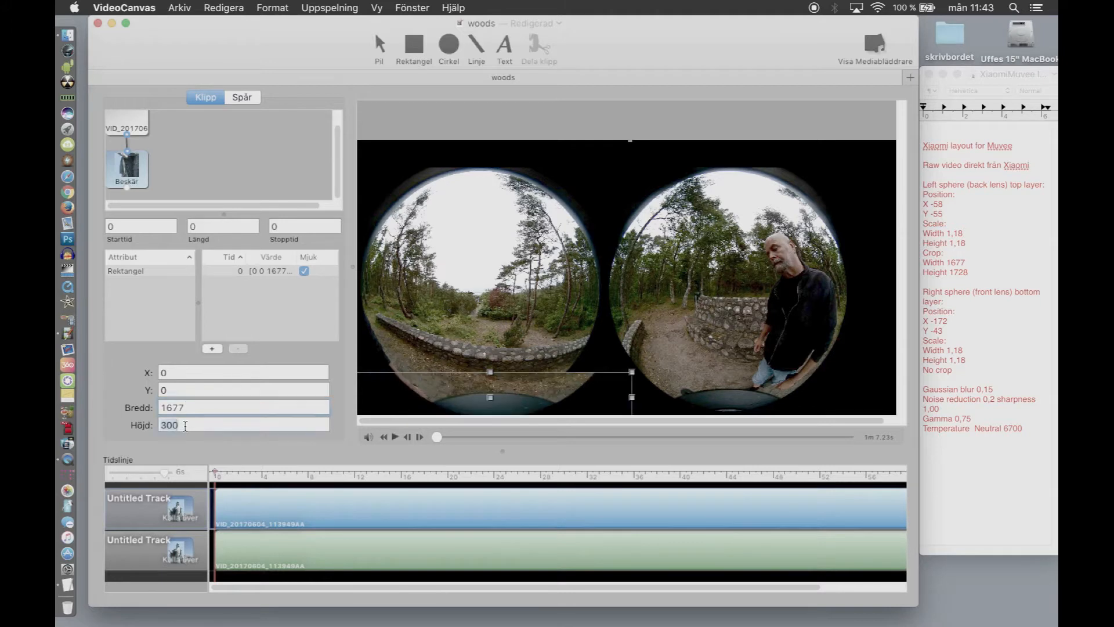
pyautogui.write('1728')
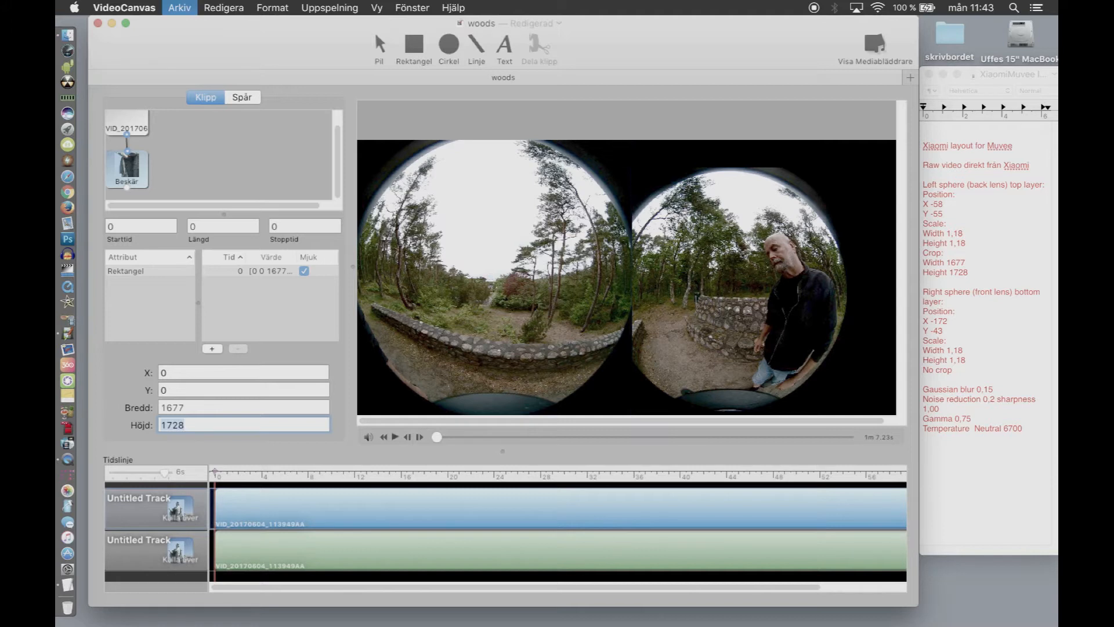
# Step: Set the bottom-track clip's position to X -172, Y -43
pyautogui.click(178, 8)
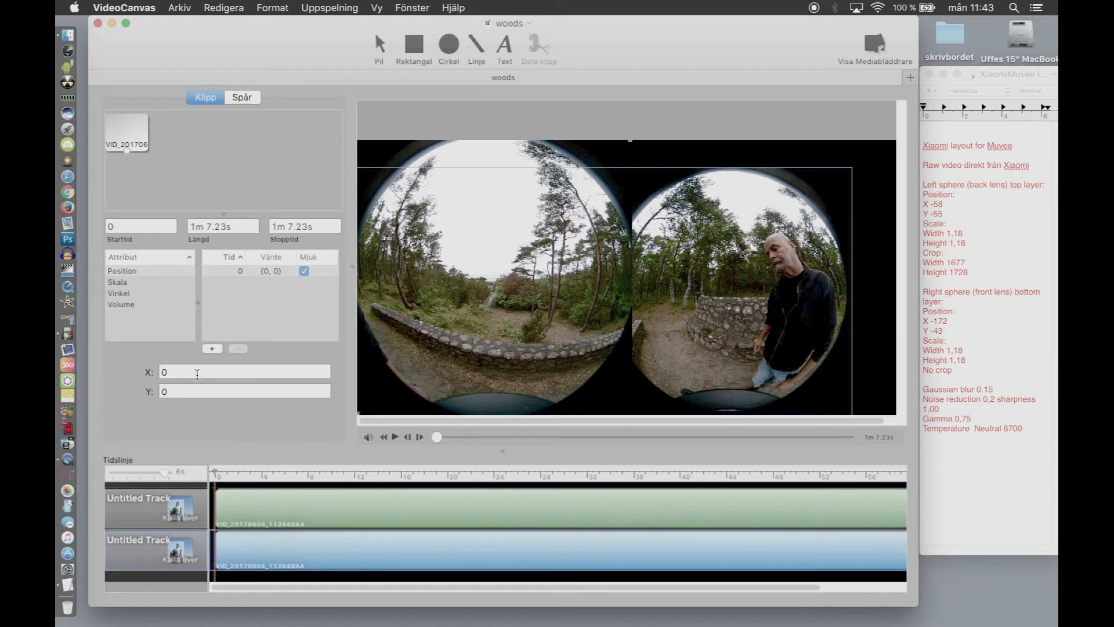
pyautogui.click(243, 372)
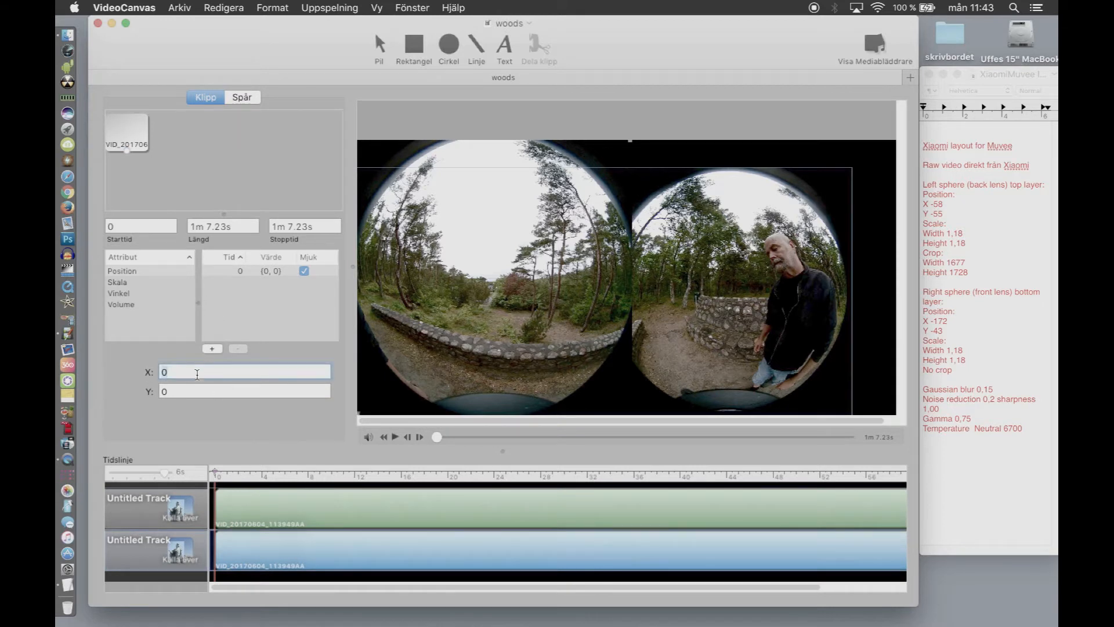
pyautogui.write('-1')
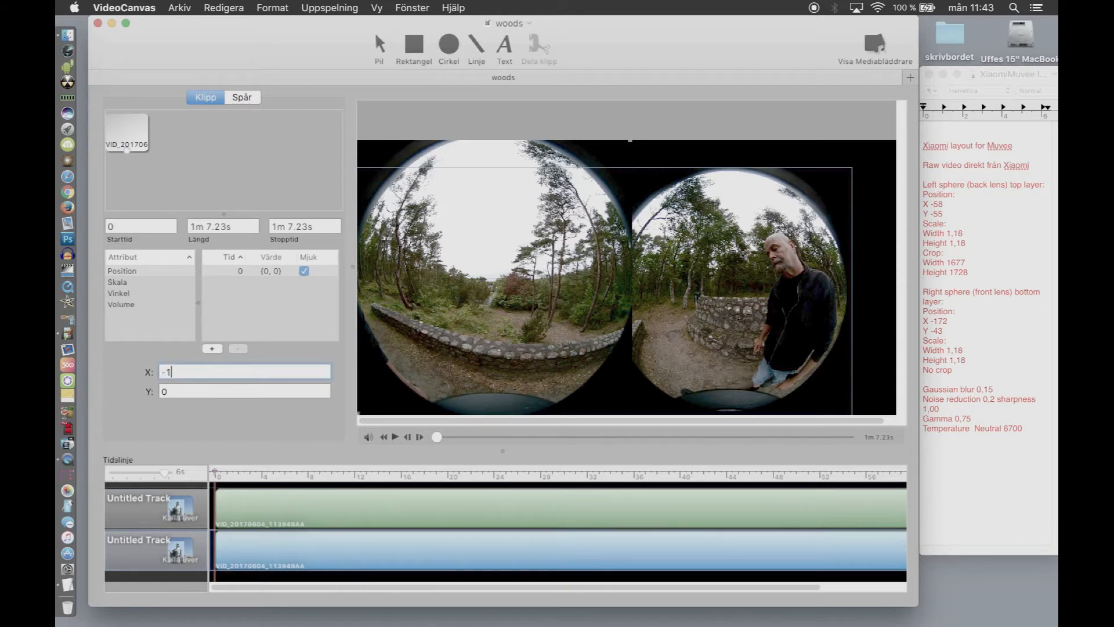
pyautogui.write('-172')
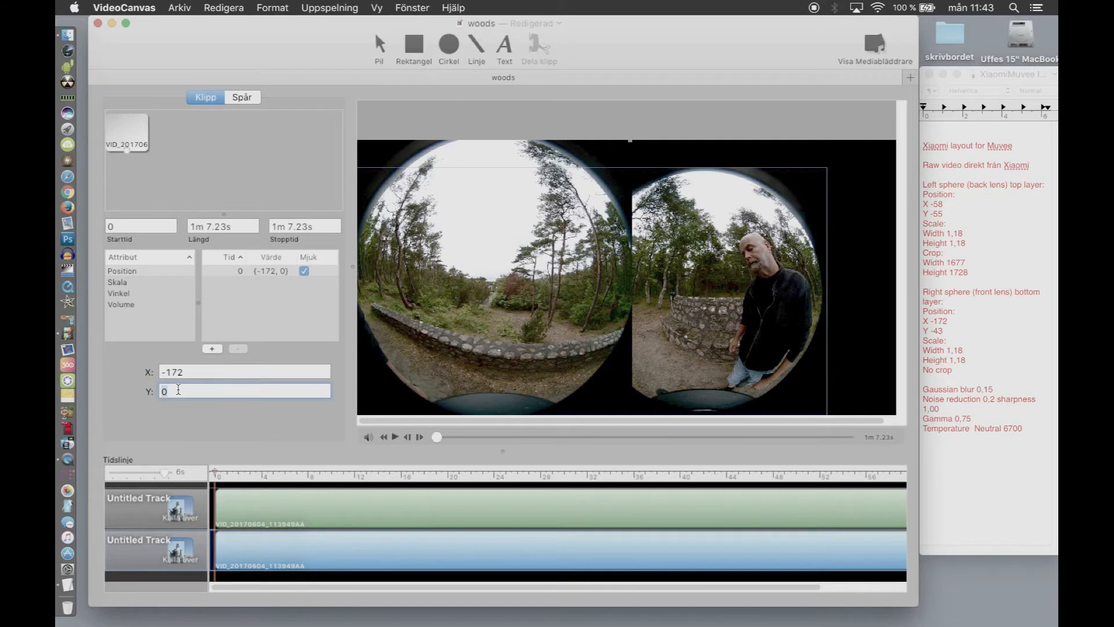
pyautogui.write('-43')
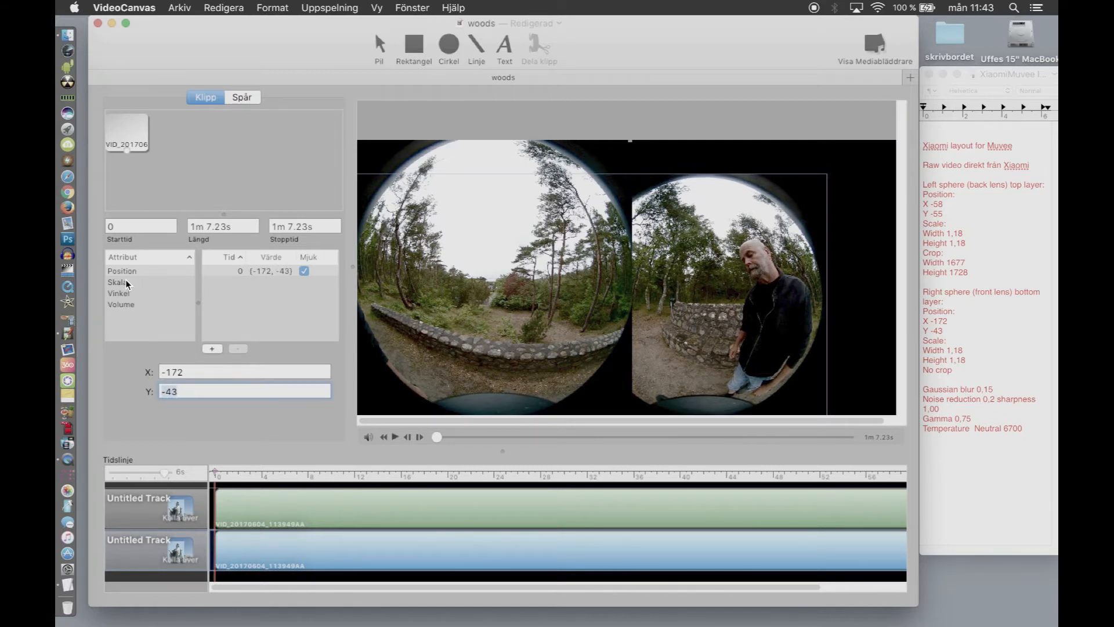
# Step: Scale the bottom clip to 1,18 in width and height and close the layout notes
pyautogui.click(118, 282)
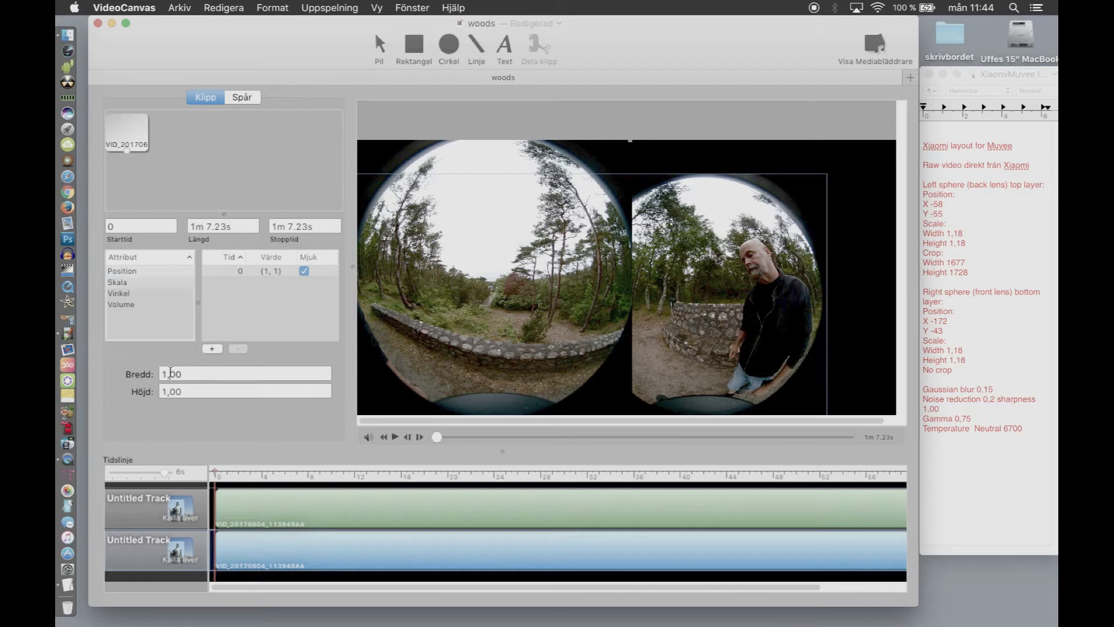
pyautogui.write('1,18')
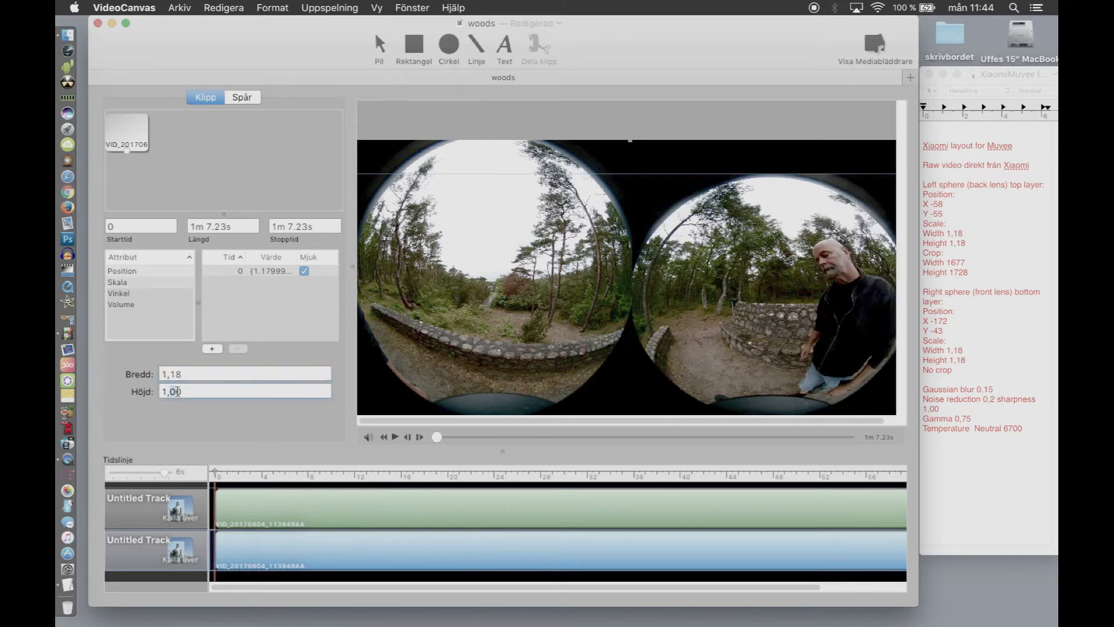
pyautogui.write('1,18')
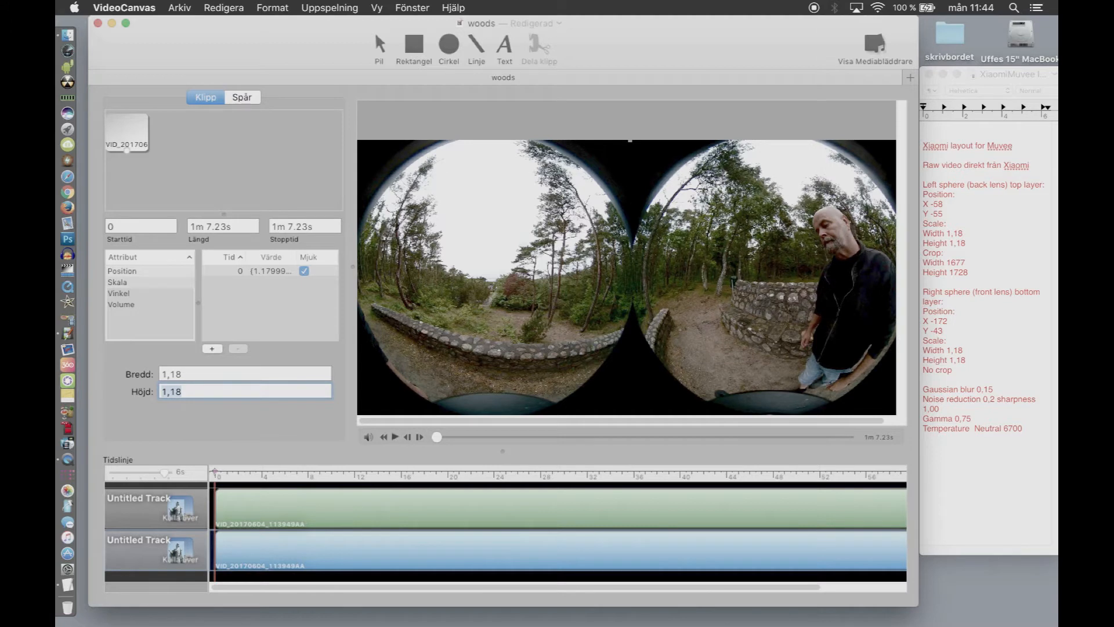
pyautogui.click(179, 8)
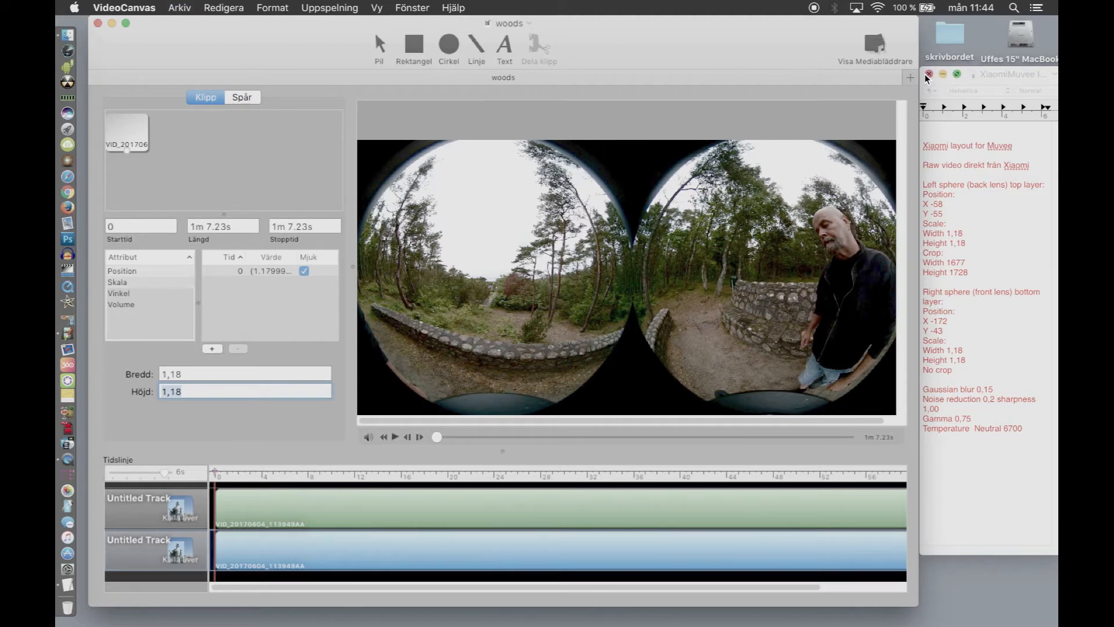
pyautogui.click(946, 74)
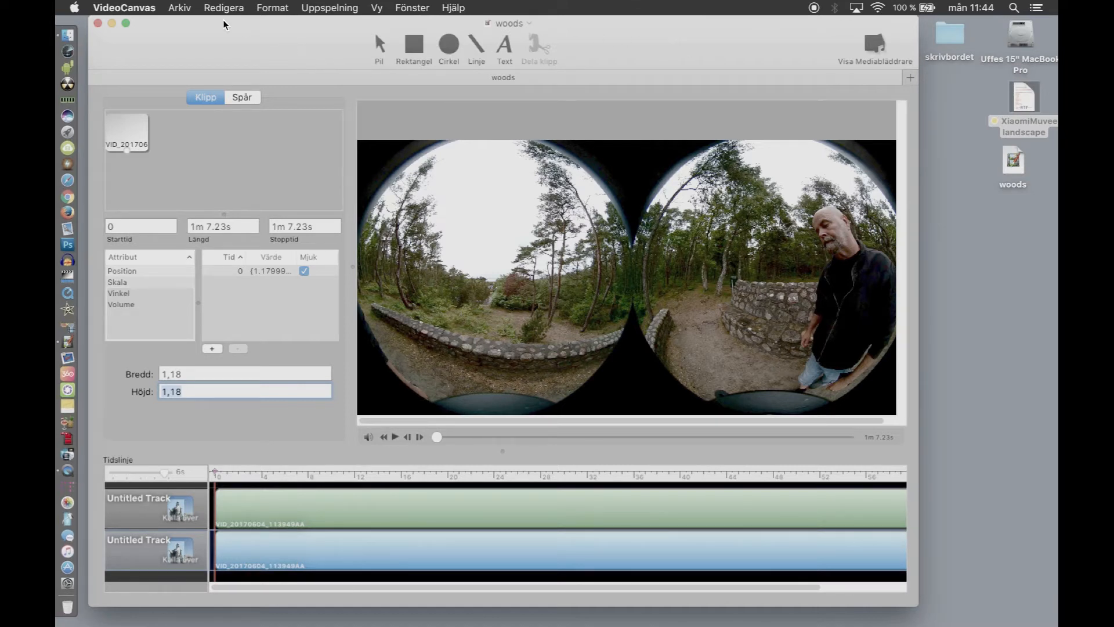
# Step: Start exporting the project as a QuickTime movie instead of MPEG-4
pyautogui.click(179, 8)
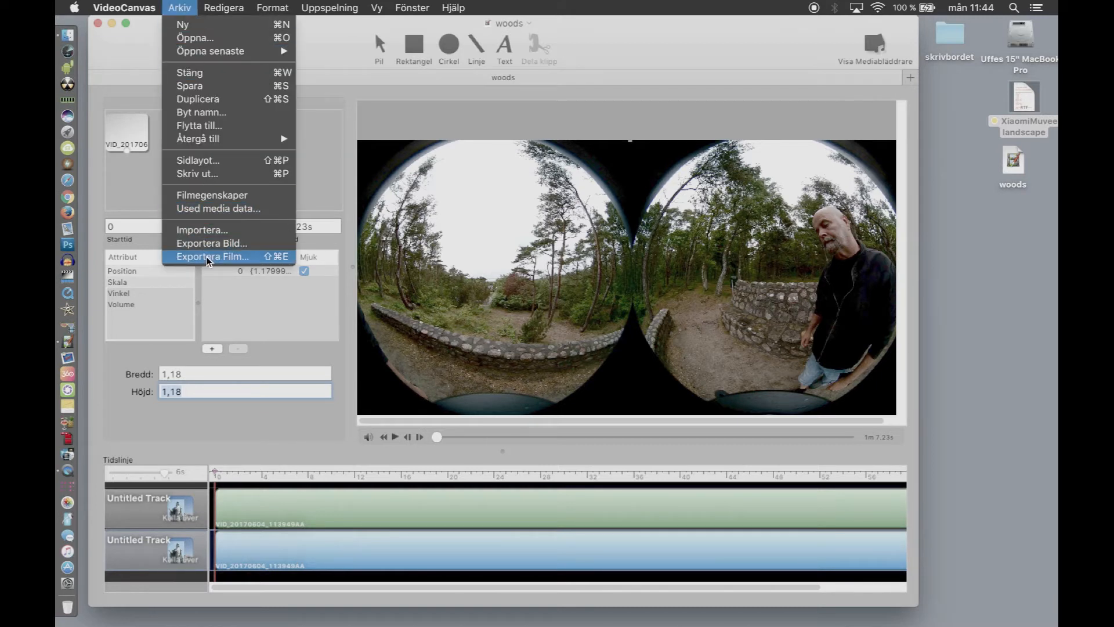
pyautogui.click(211, 257)
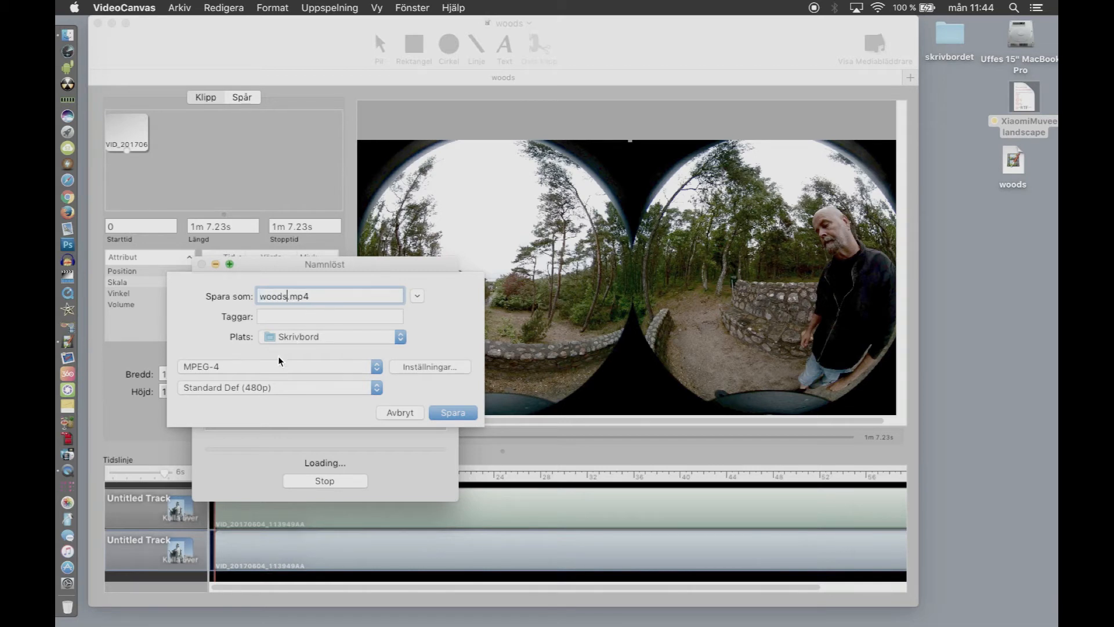
pyautogui.click(278, 365)
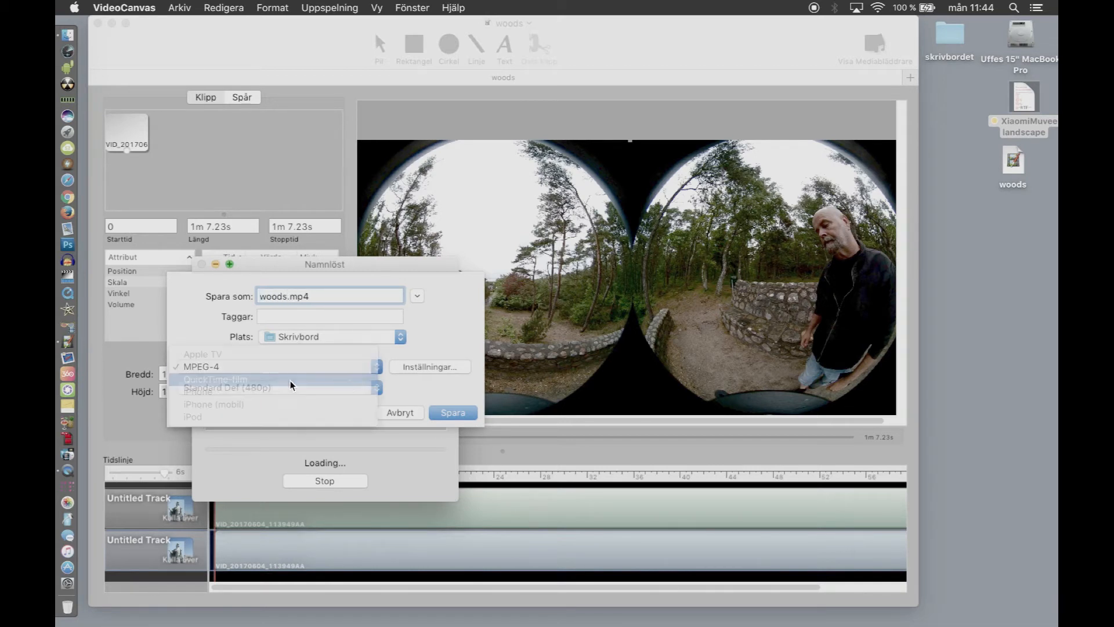
pyautogui.click(216, 378)
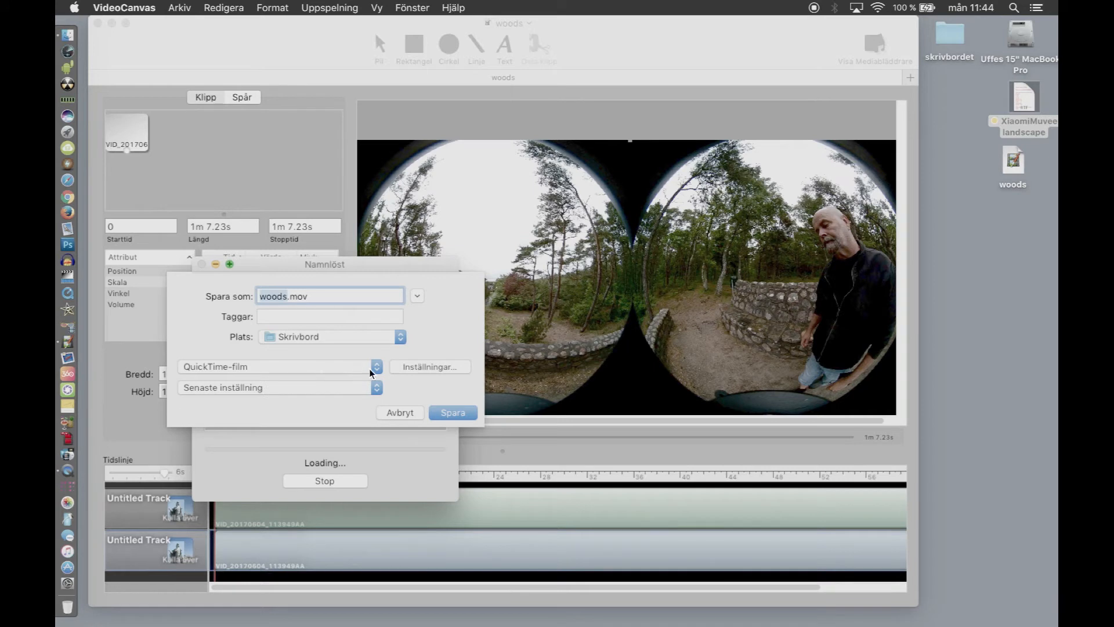
# Step: Confirm Apple ProRes 422 HQ at 3840x1920 and save woods.mov to the desktop
pyautogui.click(429, 366)
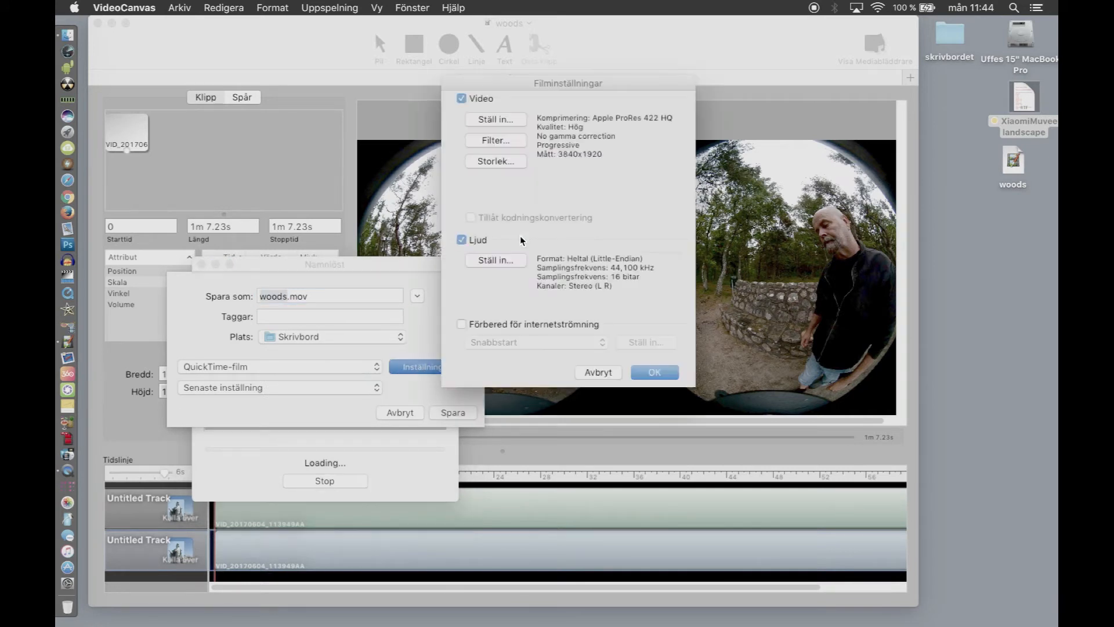
pyautogui.moveTo(622, 126)
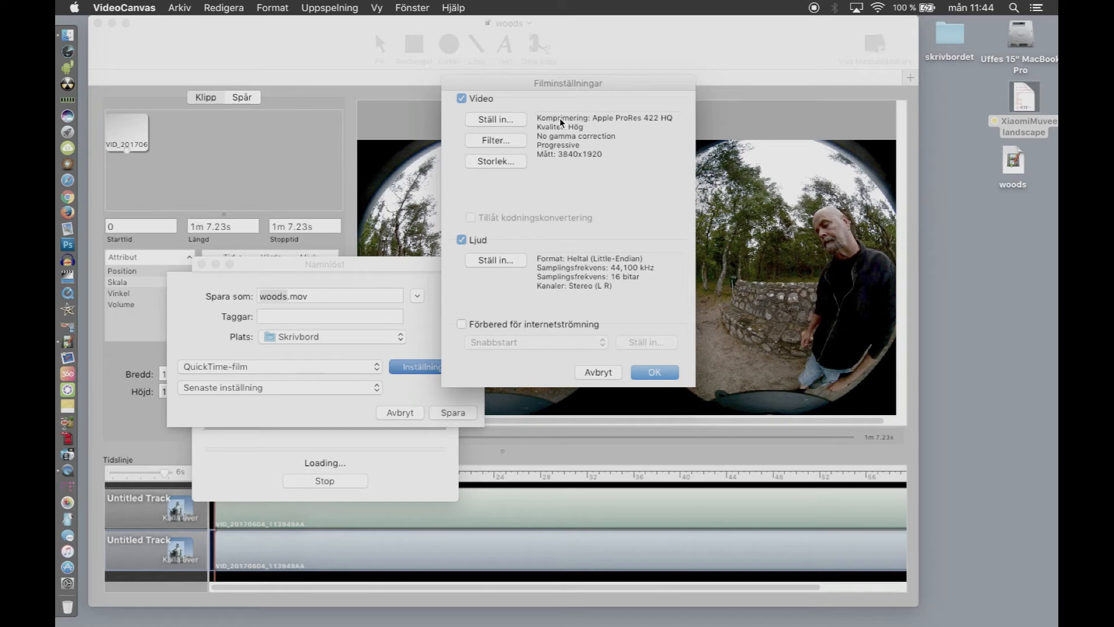
pyautogui.moveTo(569, 131)
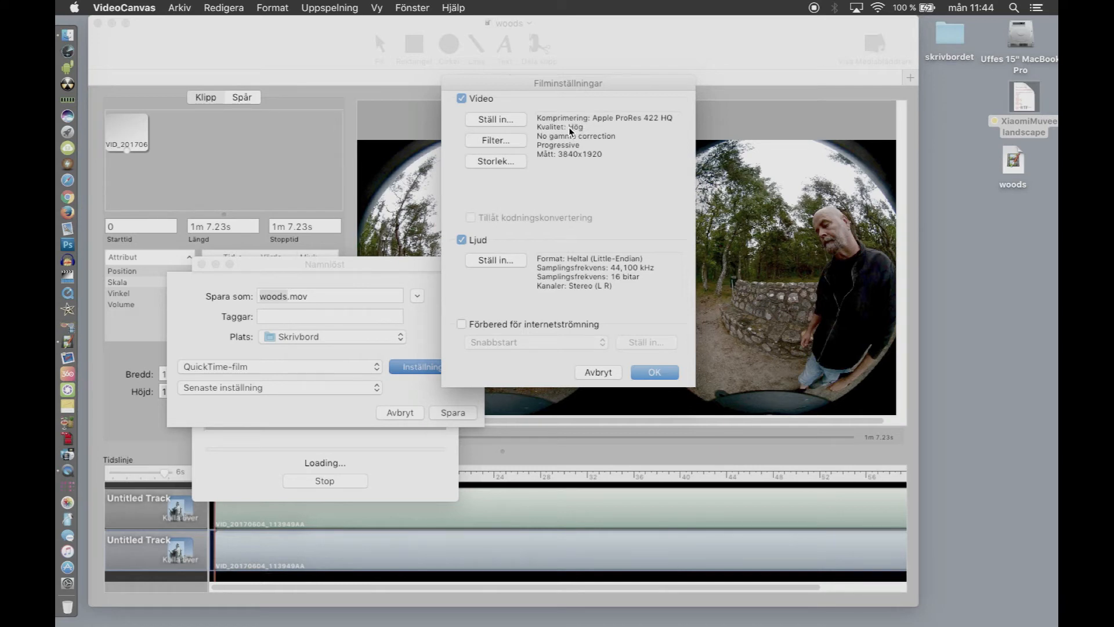
pyautogui.moveTo(615, 138)
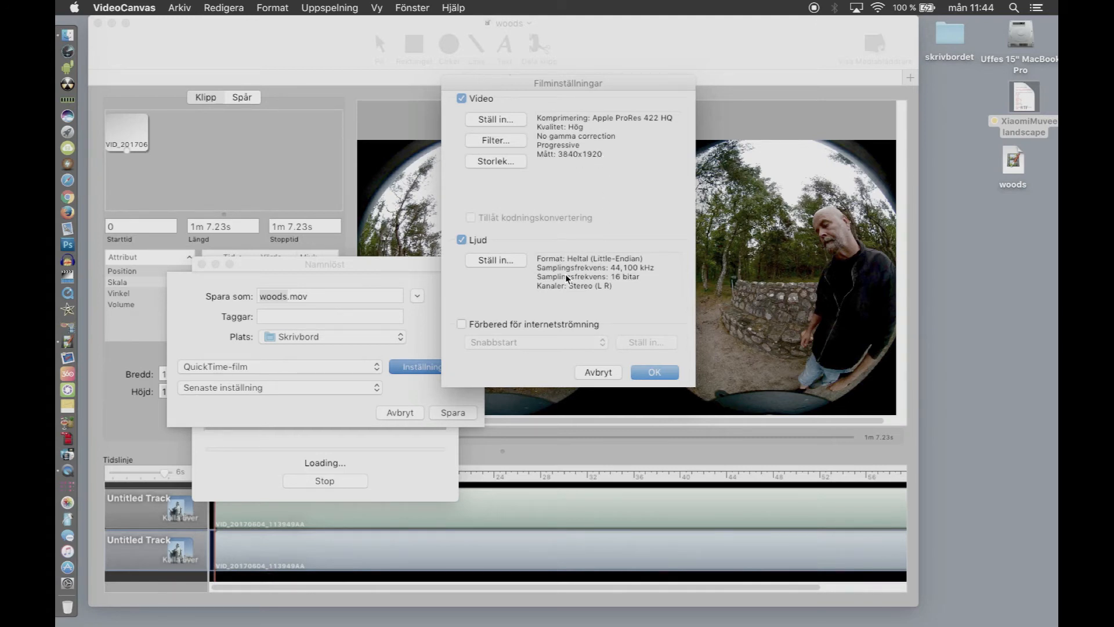
pyautogui.click(652, 372)
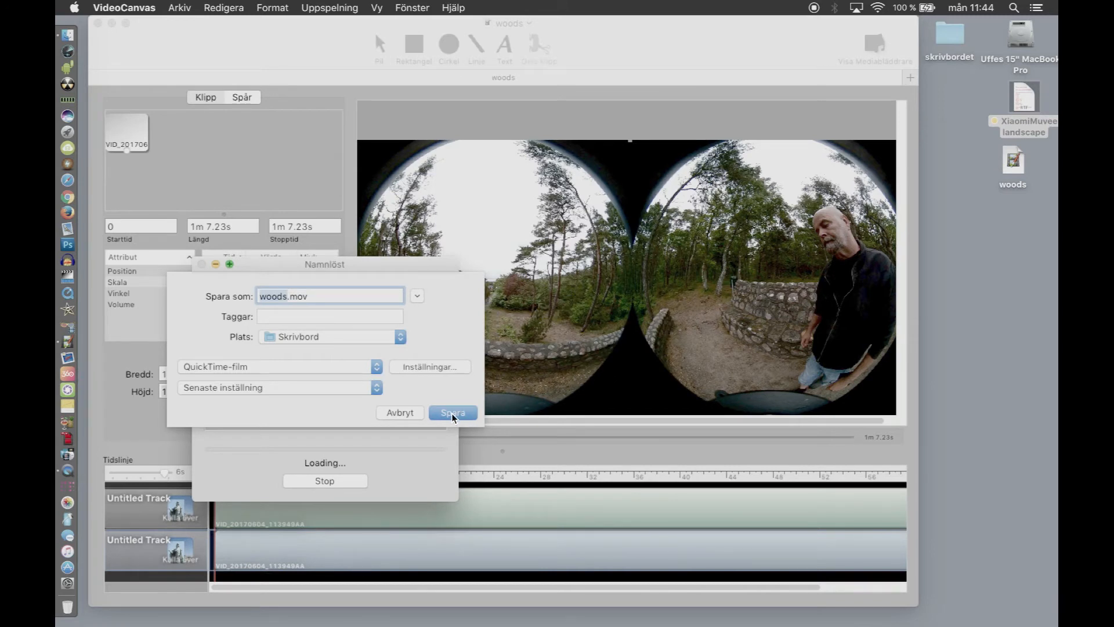
pyautogui.click(451, 413)
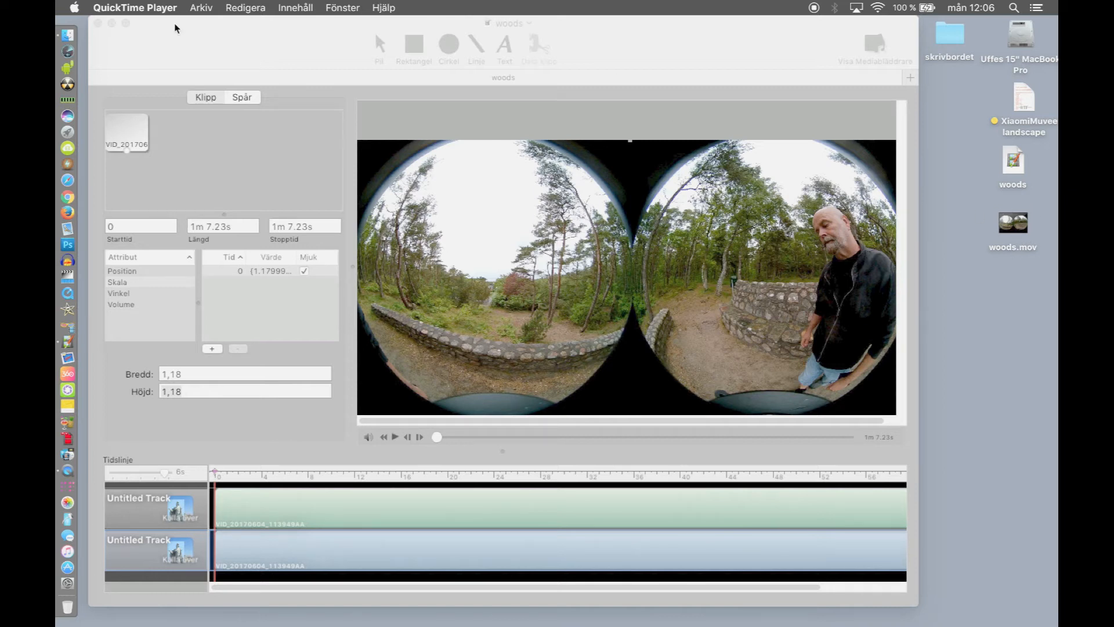
pyautogui.click(124, 8)
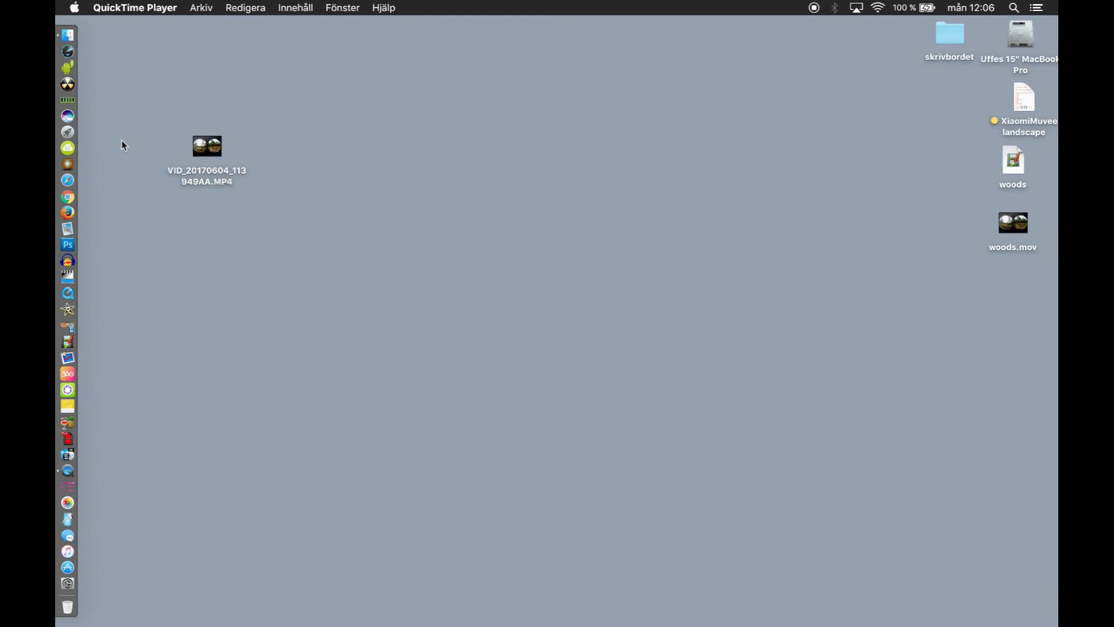
pyautogui.moveTo(159, 316)
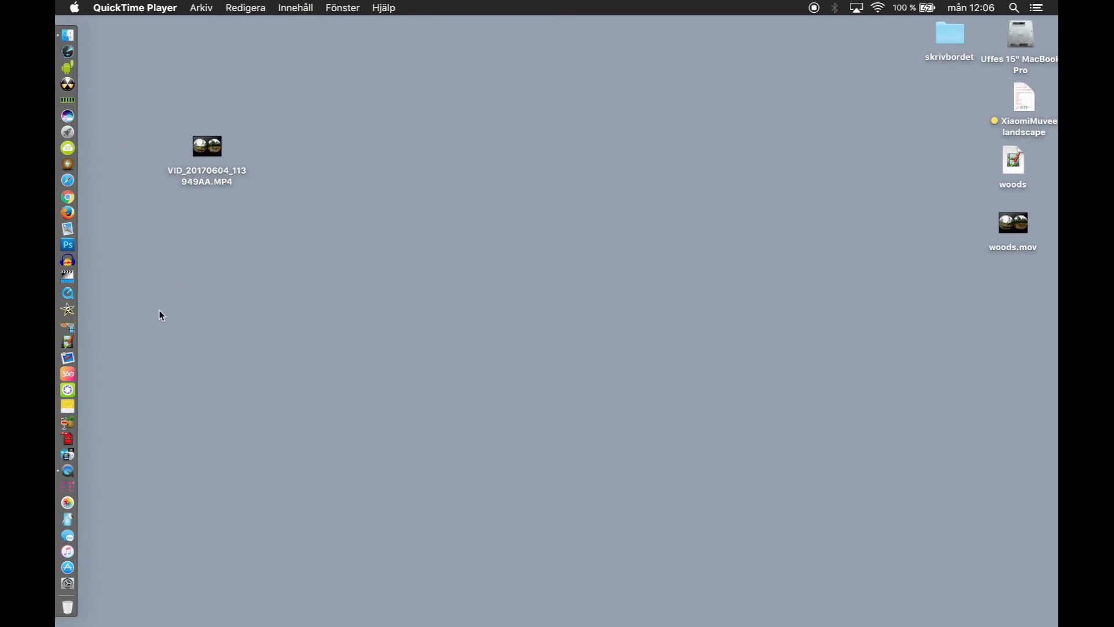
pyautogui.moveTo(977, 236)
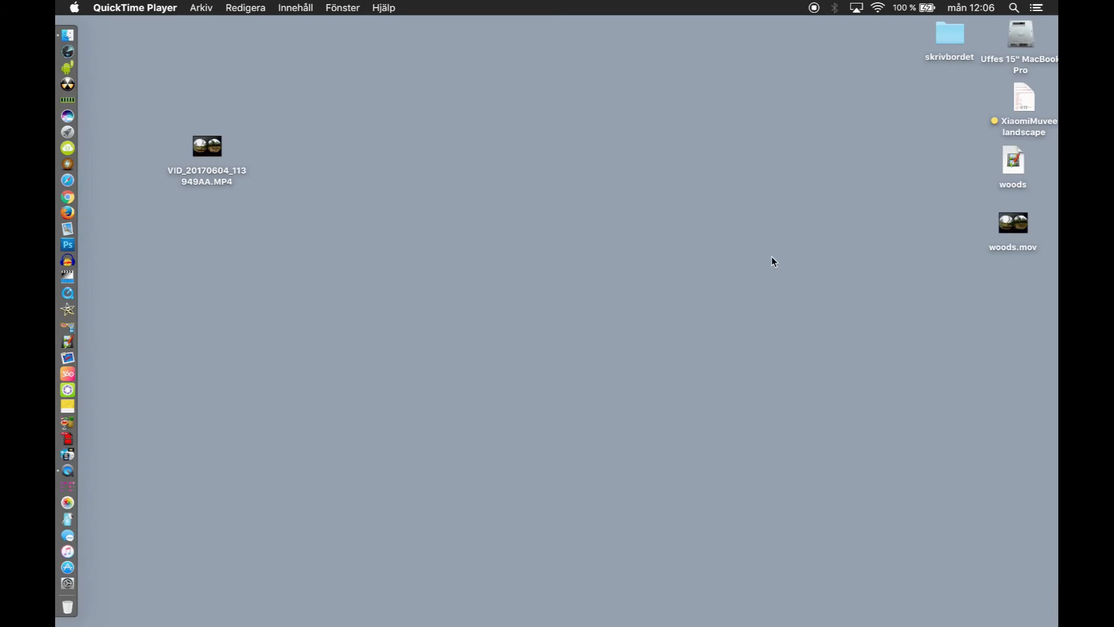
pyautogui.moveTo(636, 246)
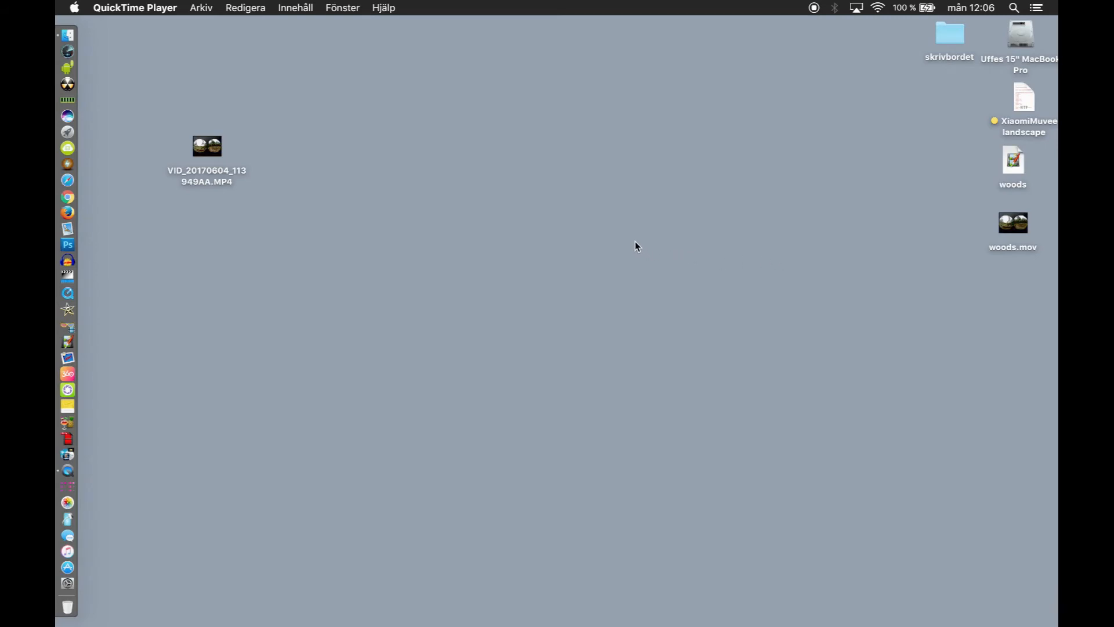
pyautogui.moveTo(619, 250)
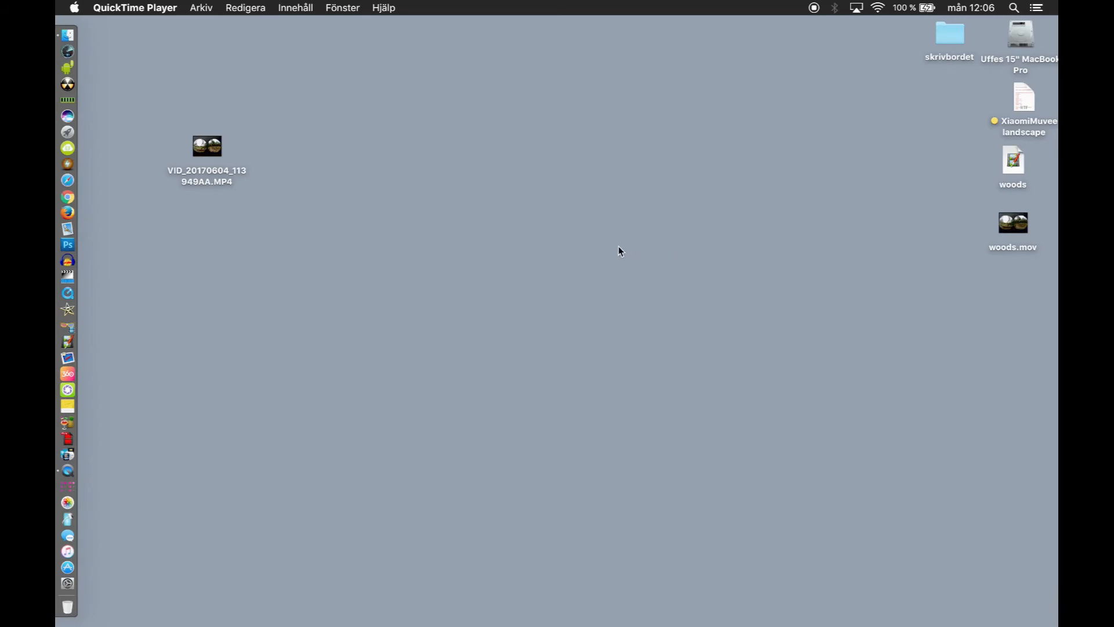
pyautogui.moveTo(170, 293)
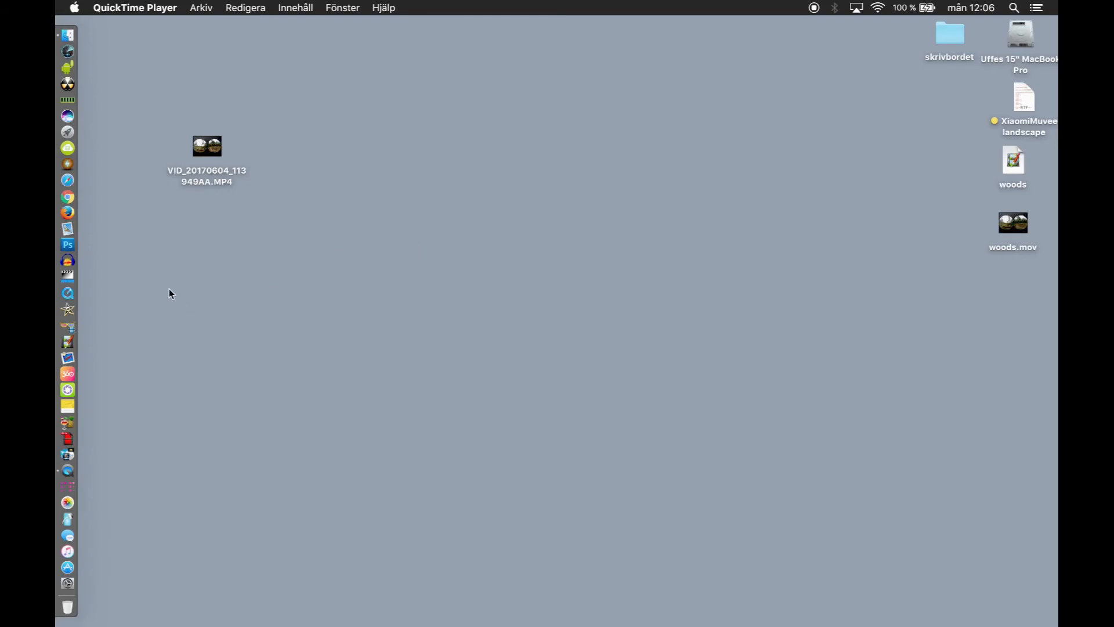
pyautogui.moveTo(150, 314)
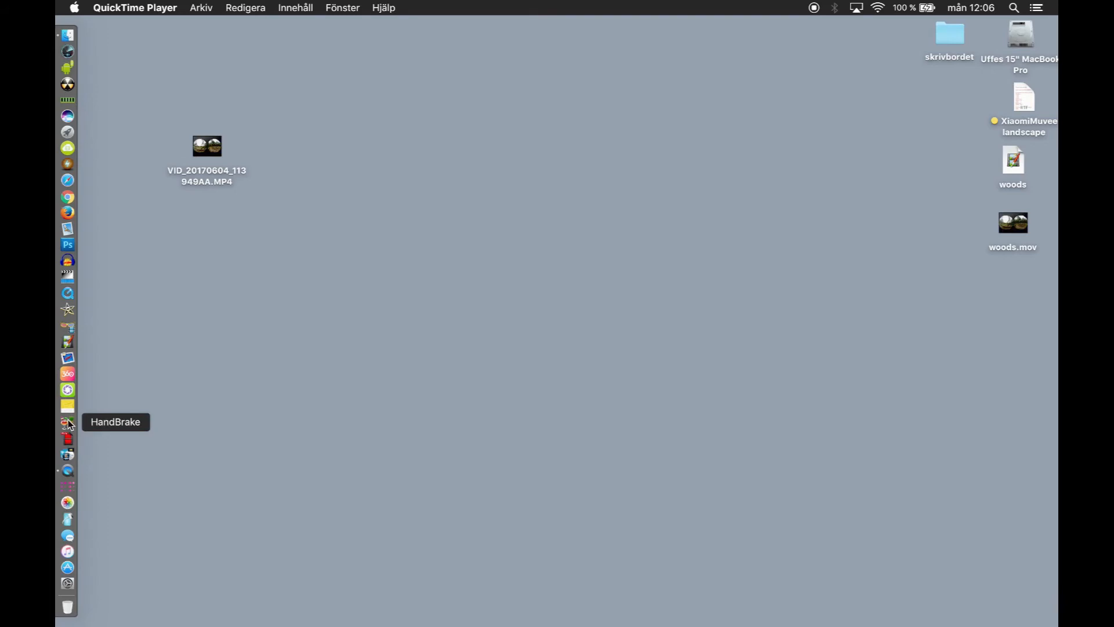
# Step: Launch HandBrake and load woods.mov as the source video
pyautogui.click(67, 423)
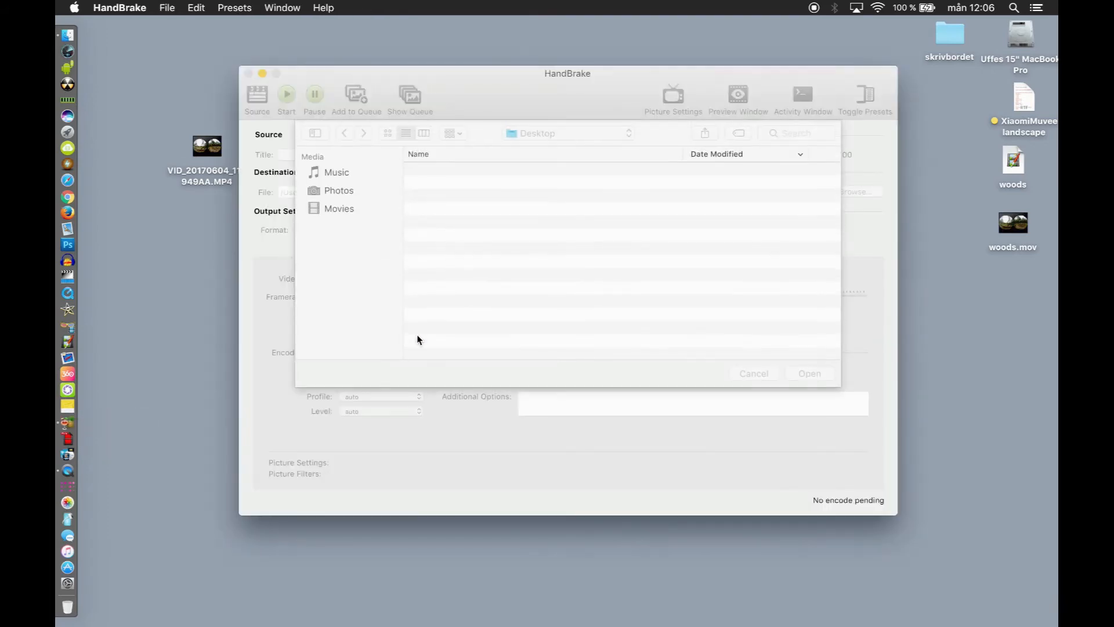
pyautogui.click(457, 169)
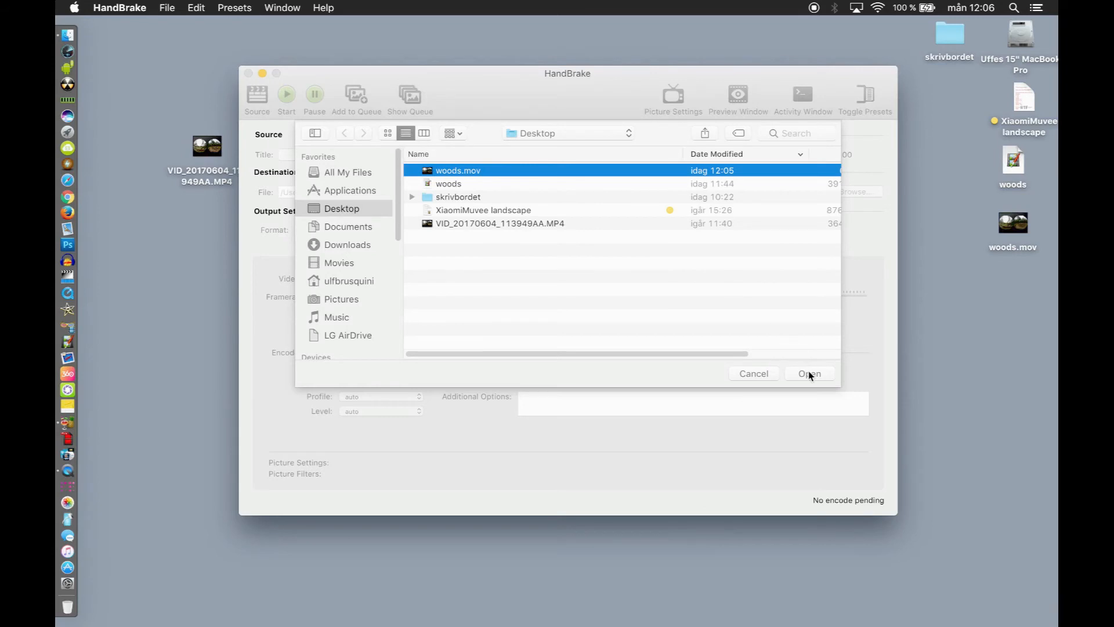
pyautogui.click(809, 372)
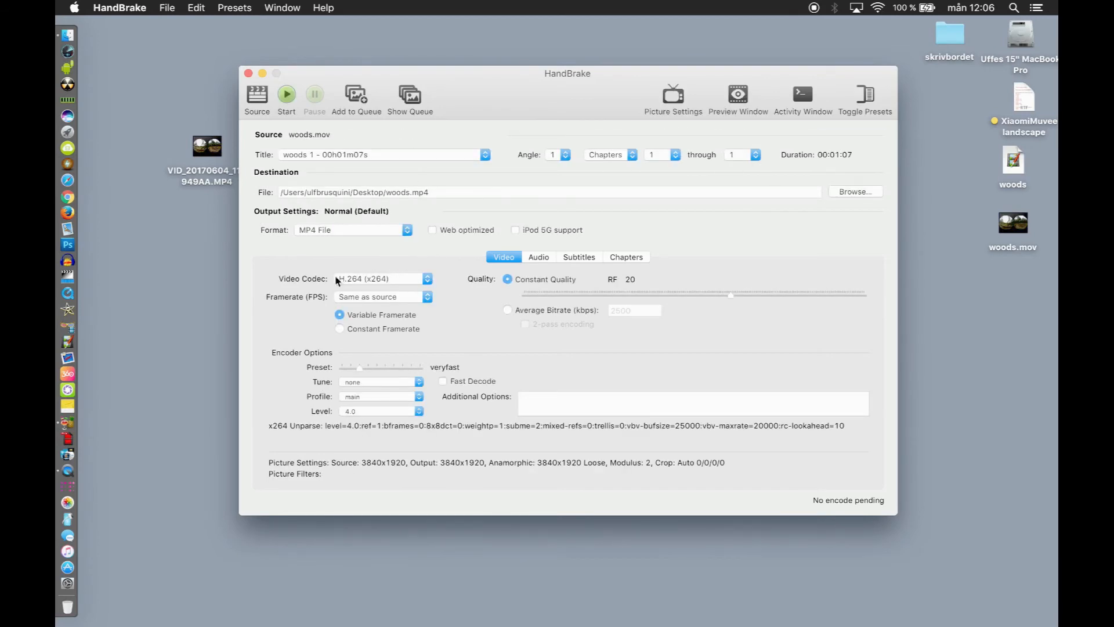
pyautogui.moveTo(355, 288)
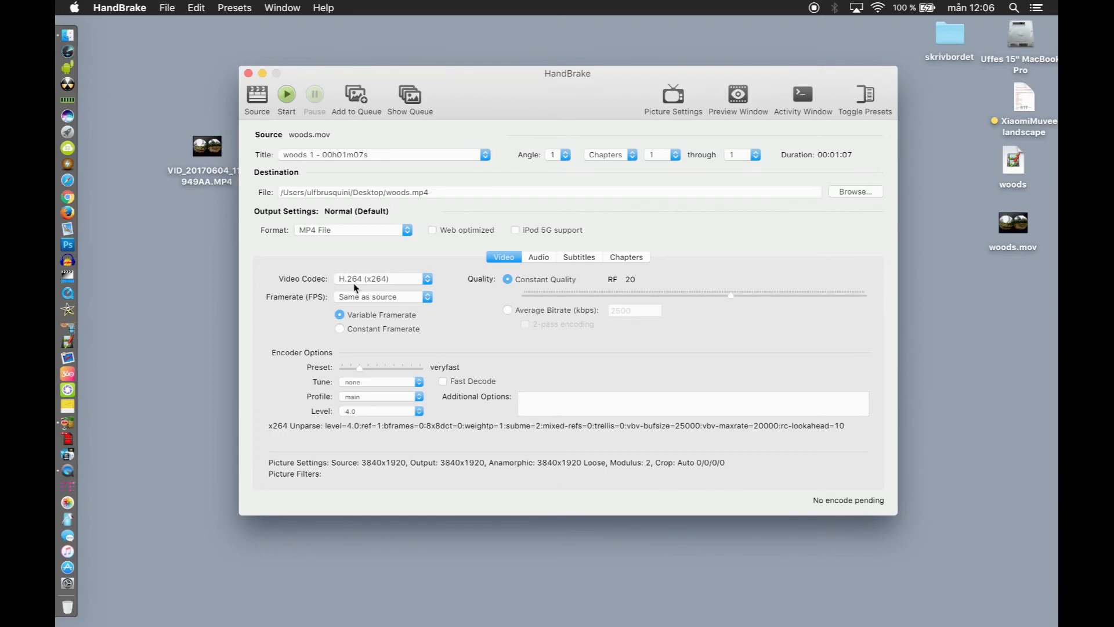
# Step: Set the video codec to H.265 (x265)
pyautogui.click(381, 278)
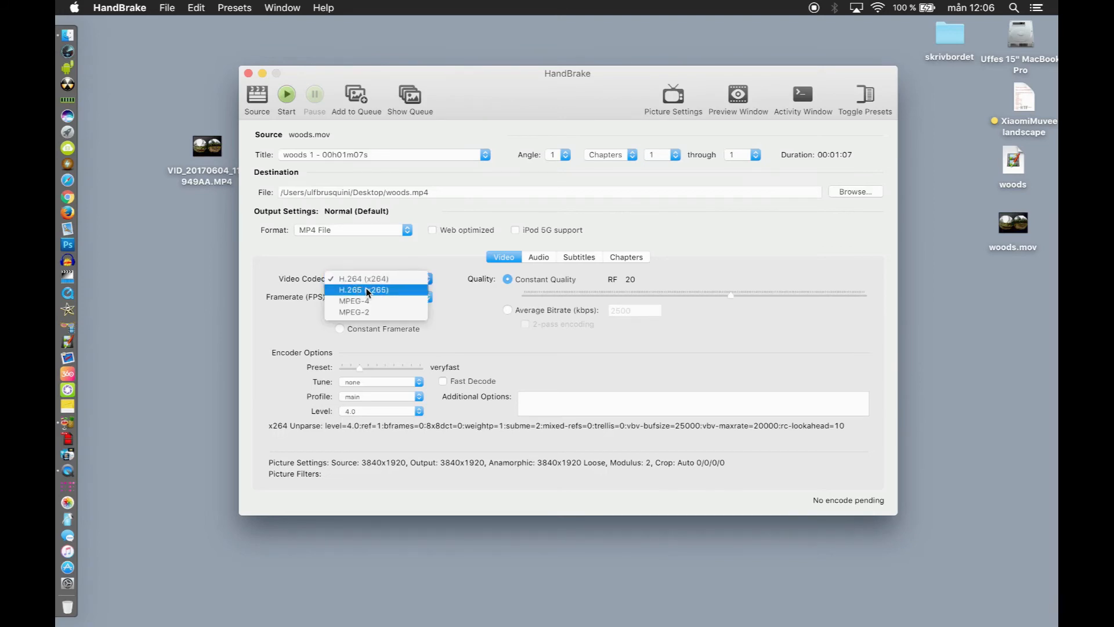
pyautogui.click(363, 289)
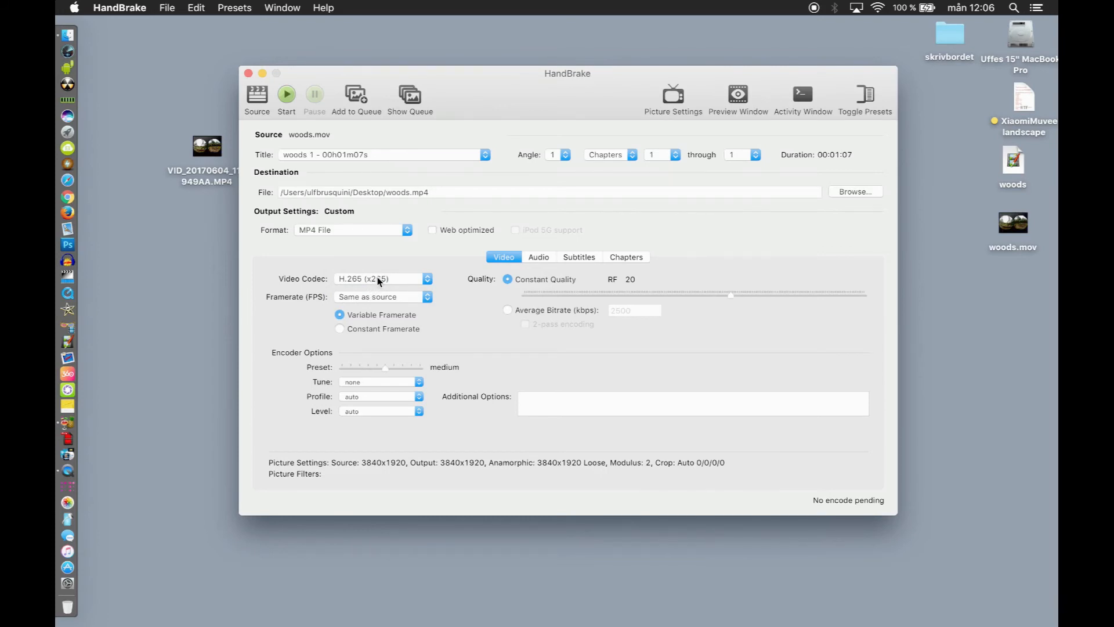
pyautogui.moveTo(536, 474)
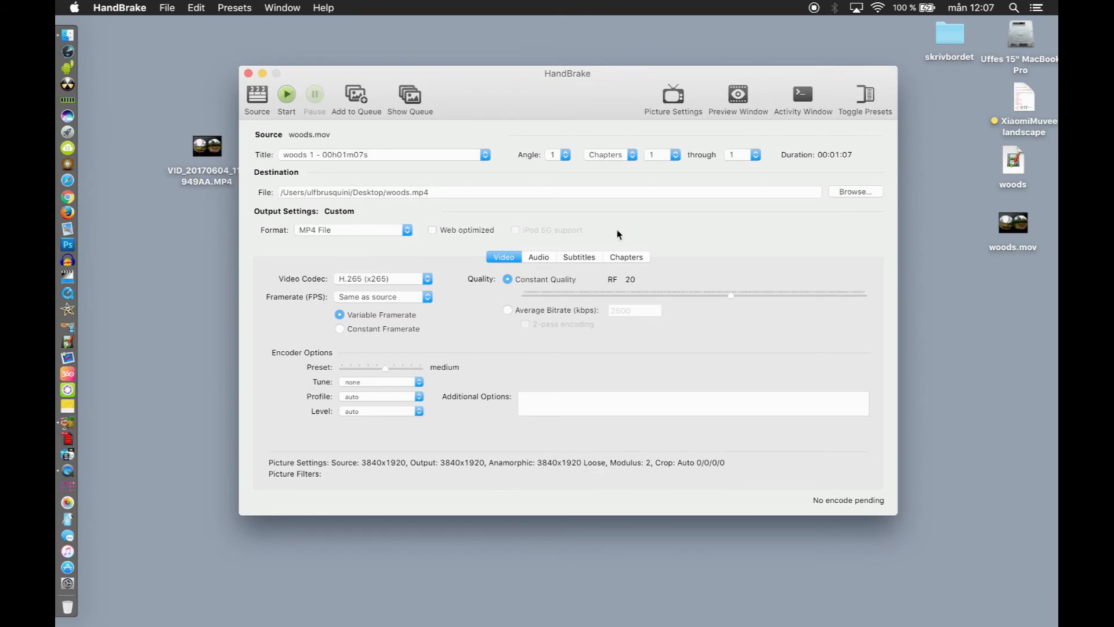
pyautogui.click(670, 93)
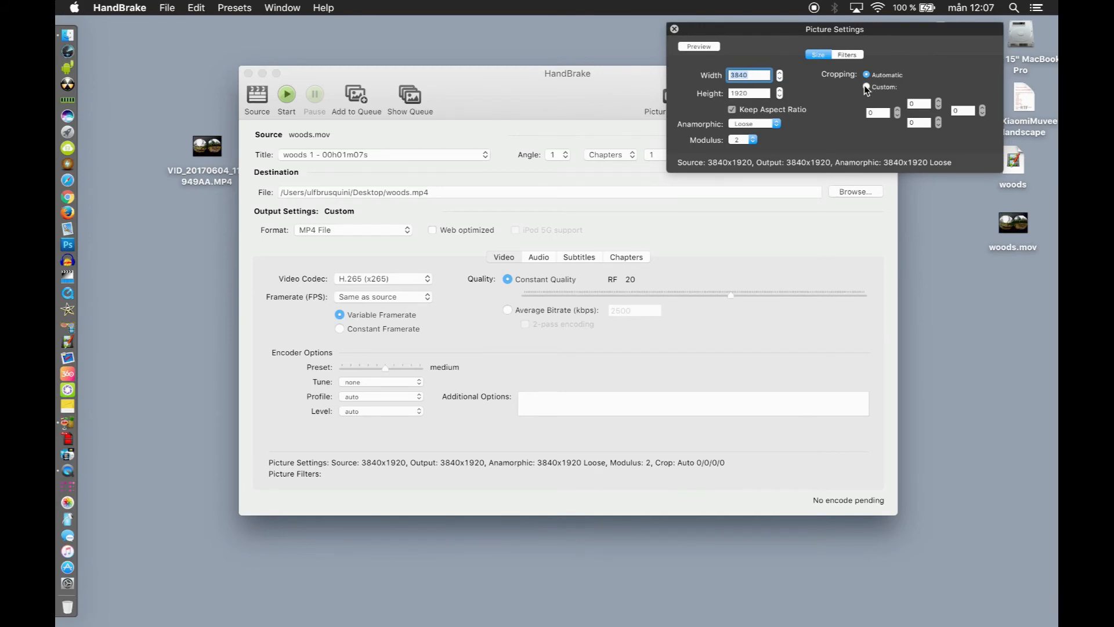
pyautogui.moveTo(752, 58)
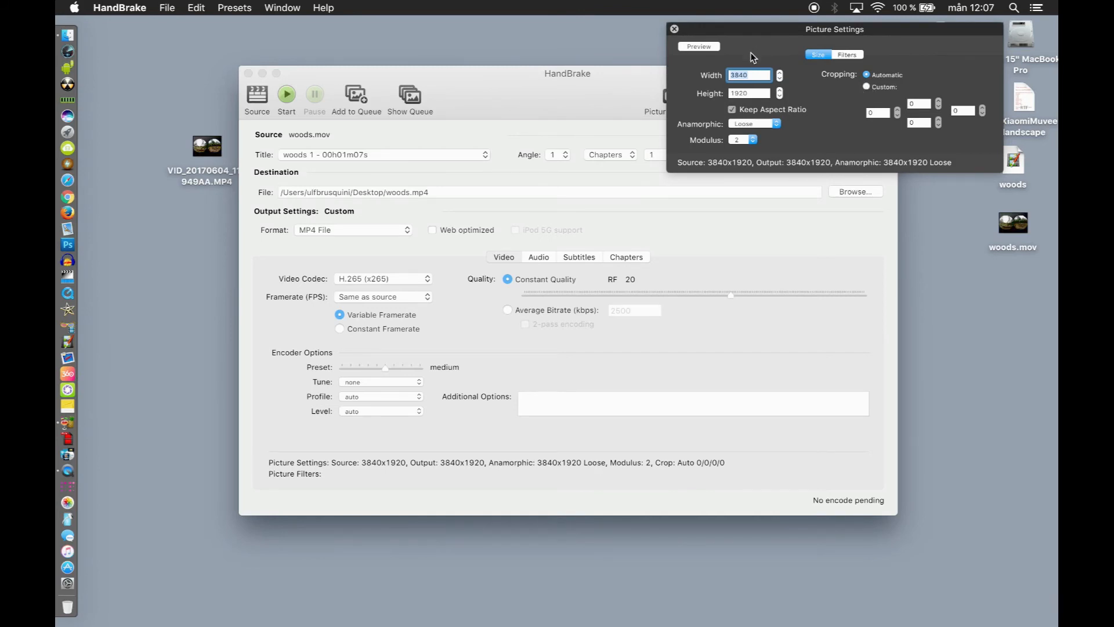
pyautogui.moveTo(679, 33)
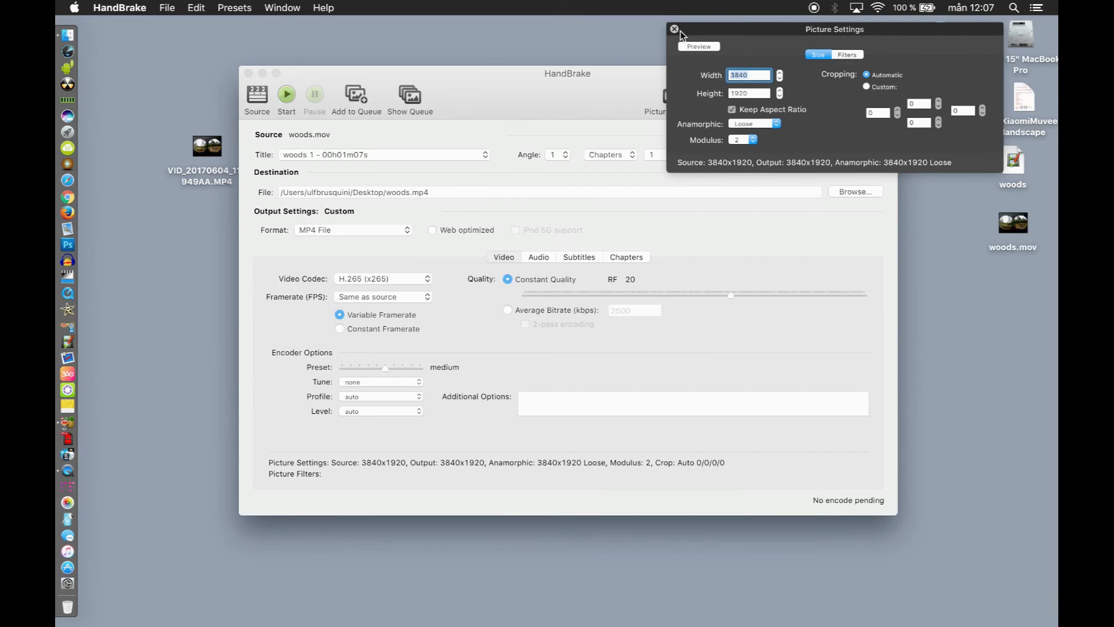
pyautogui.click(673, 29)
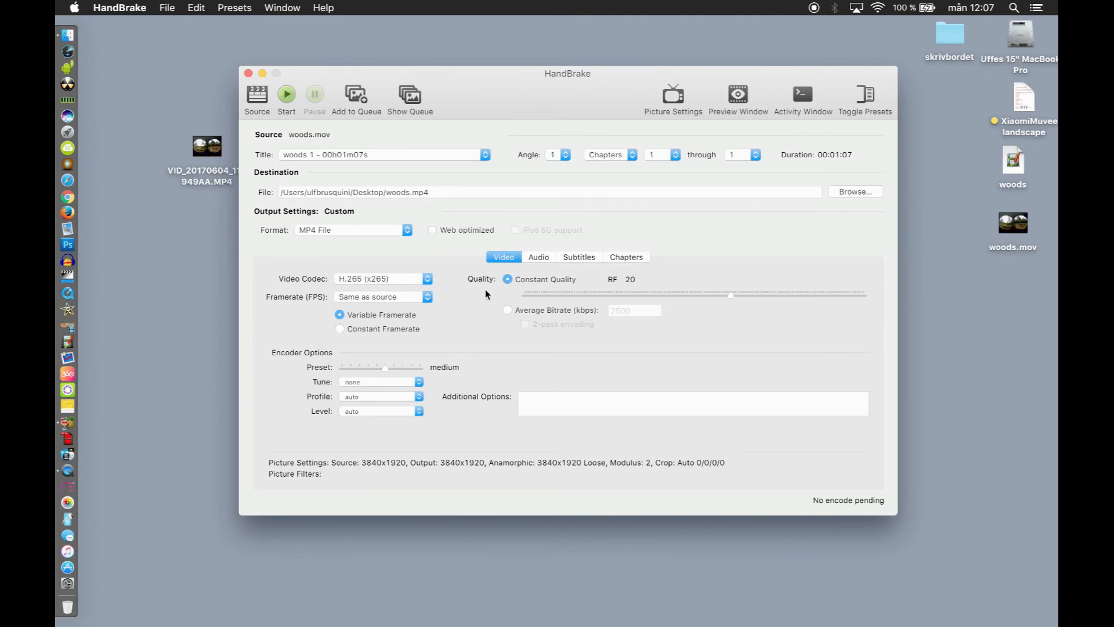
# Step: Switch woods.mov to a 2500 kbps average bitrate H.265 encode and adjust the encoder speed preset
pyautogui.click(507, 310)
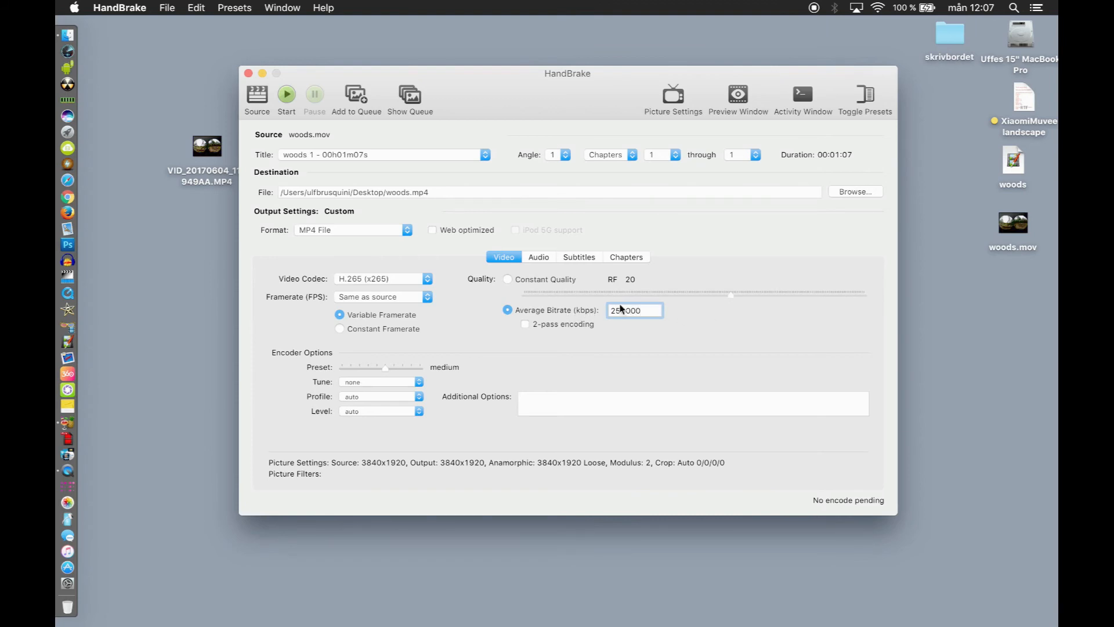
pyautogui.write('250000')
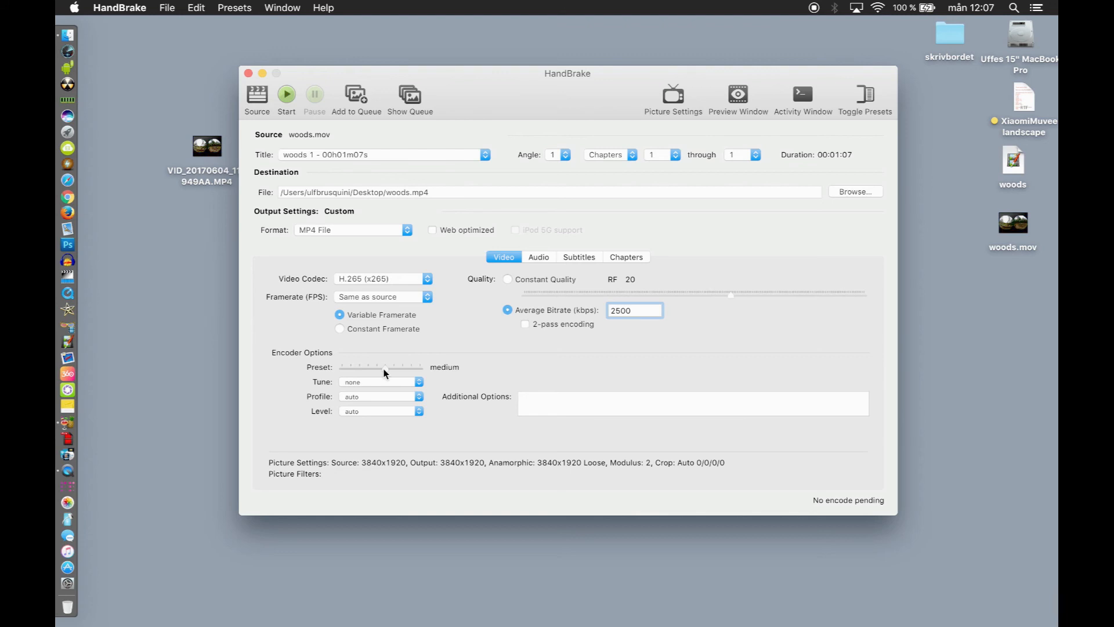
pyautogui.moveTo(384, 368); pyautogui.dragTo(369, 368)
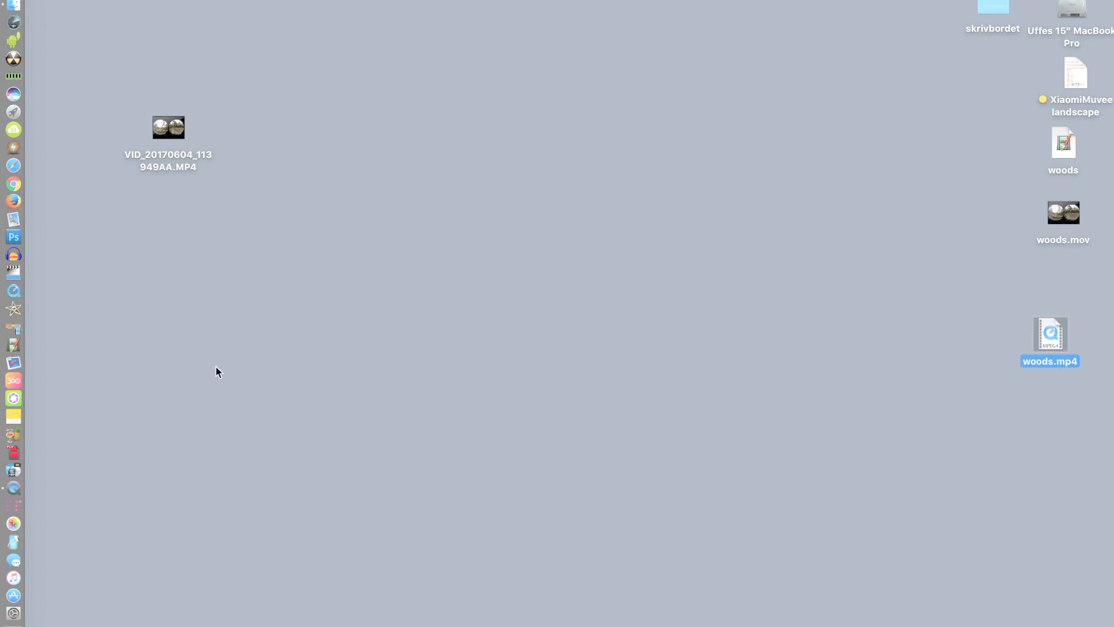
pyautogui.moveTo(14, 380)
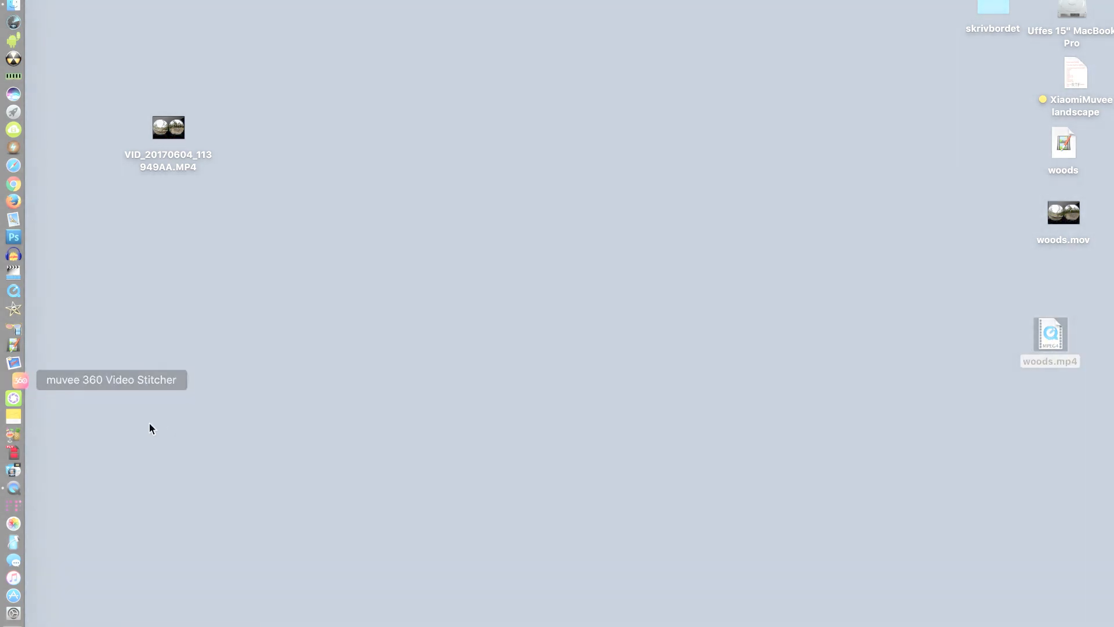
# Step: Feed woods.mp4 from the desktop into muvee 360 Video Stitcher to produce woods_stitched.mp4
pyautogui.click(13, 380)
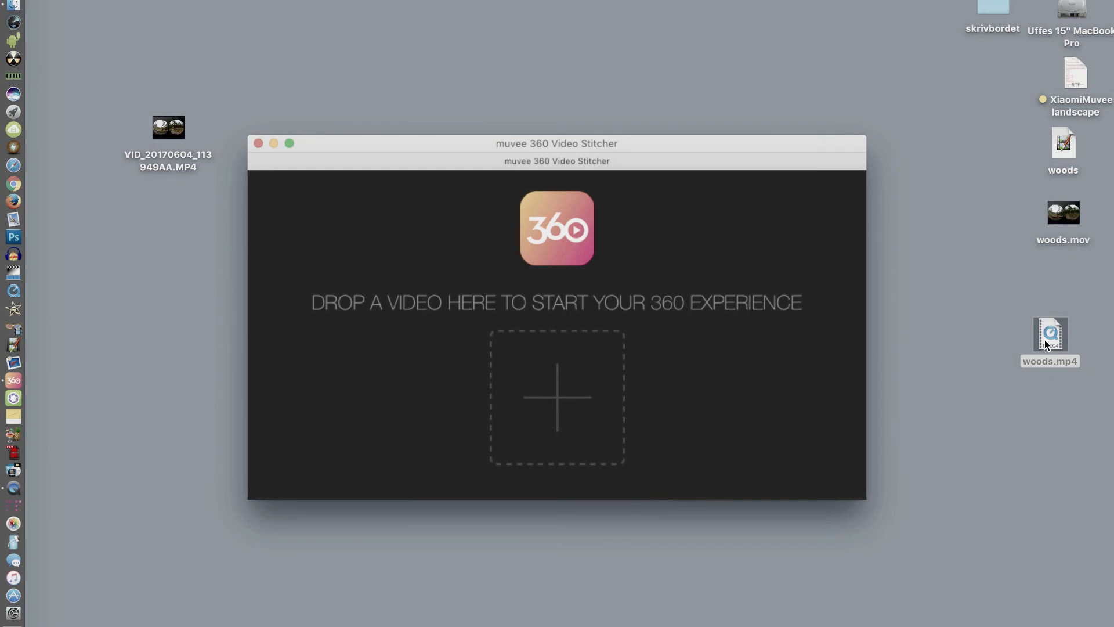
pyautogui.moveTo(1050, 334); pyautogui.dragTo(926, 323)
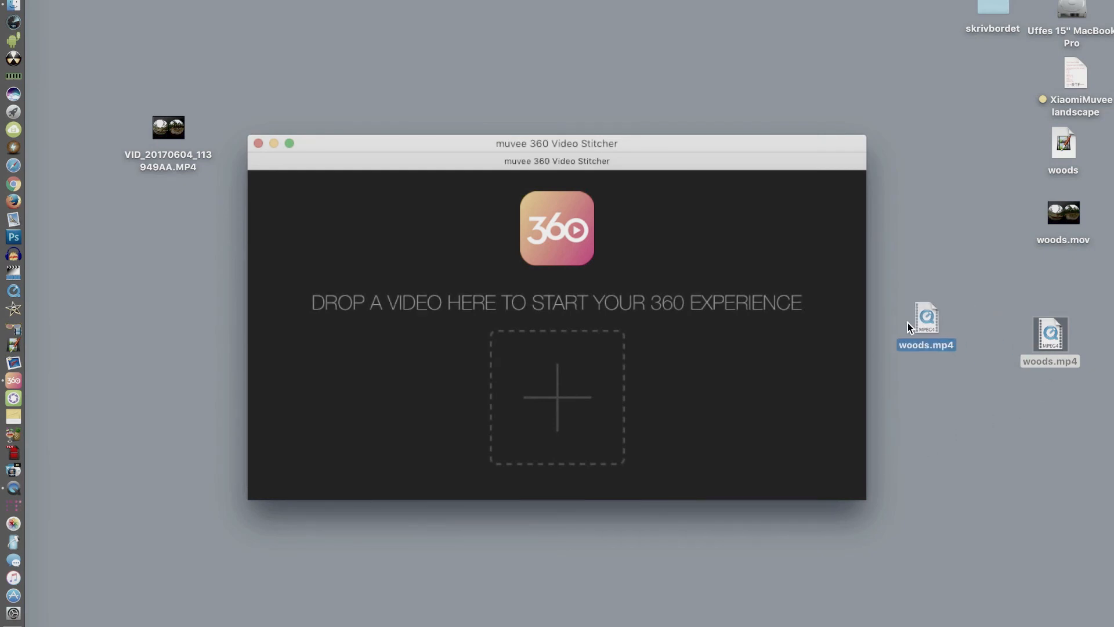
pyautogui.moveTo(926, 325); pyautogui.dragTo(565, 396)
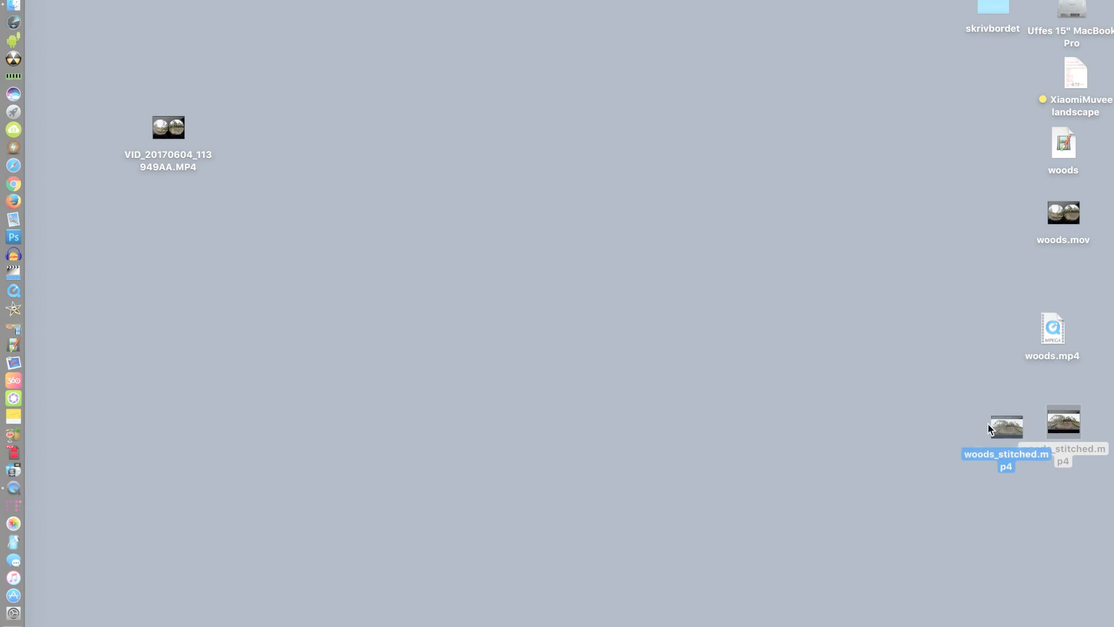
# Step: Move woods_stitched.mp4 toward the desktop centre and open it with sView via Öppna med
pyautogui.moveTo(1005, 426); pyautogui.dragTo(846, 302)
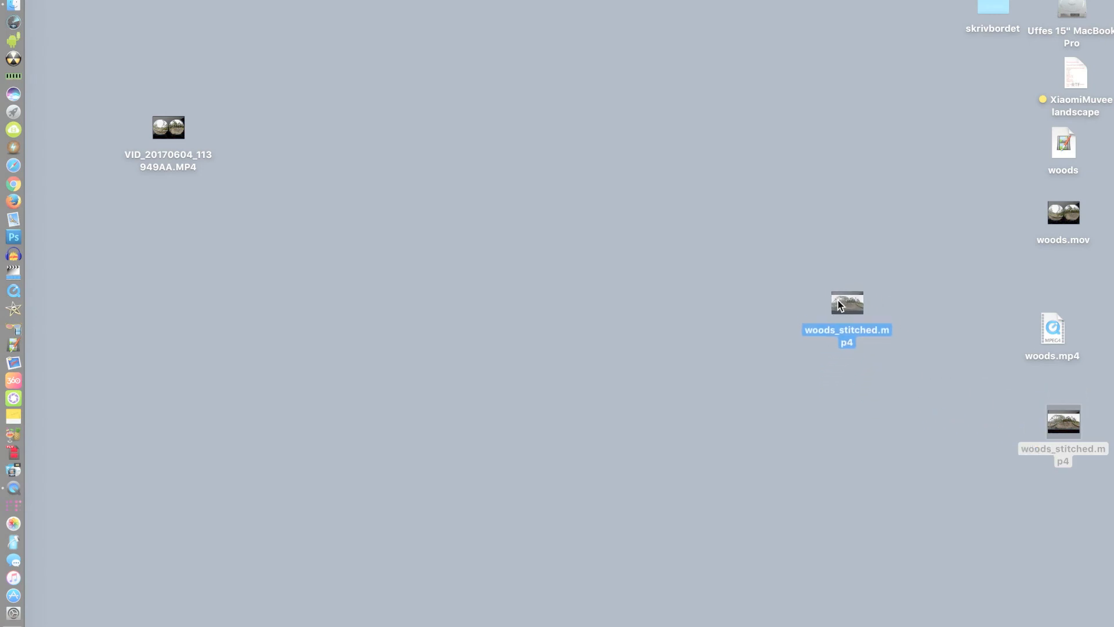
pyautogui.moveTo(1064, 418); pyautogui.dragTo(881, 348)
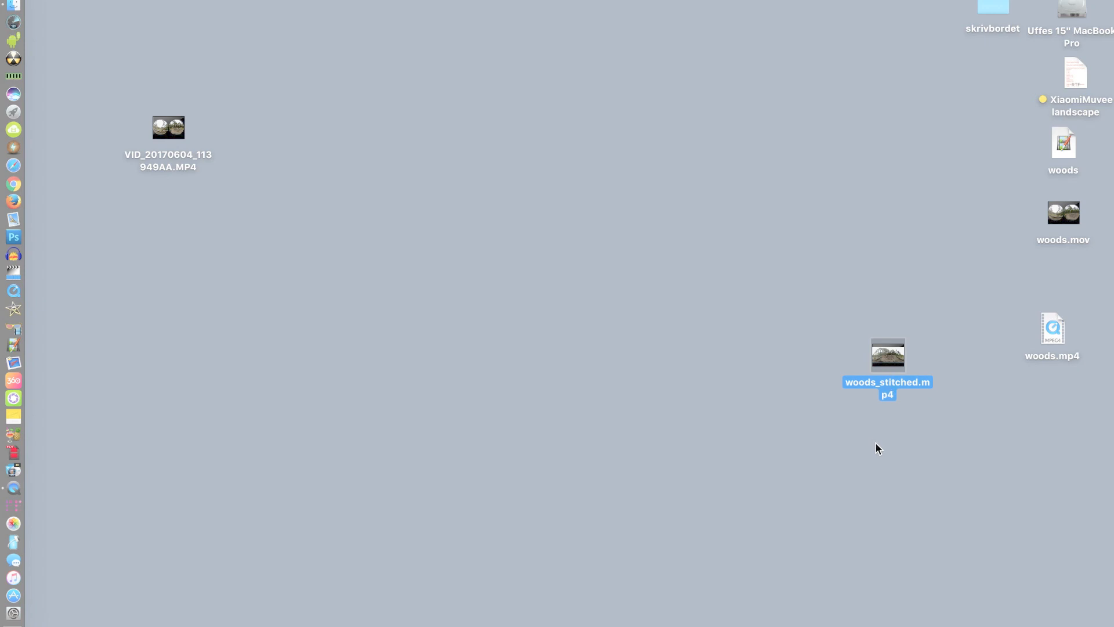
pyautogui.moveTo(885, 362)
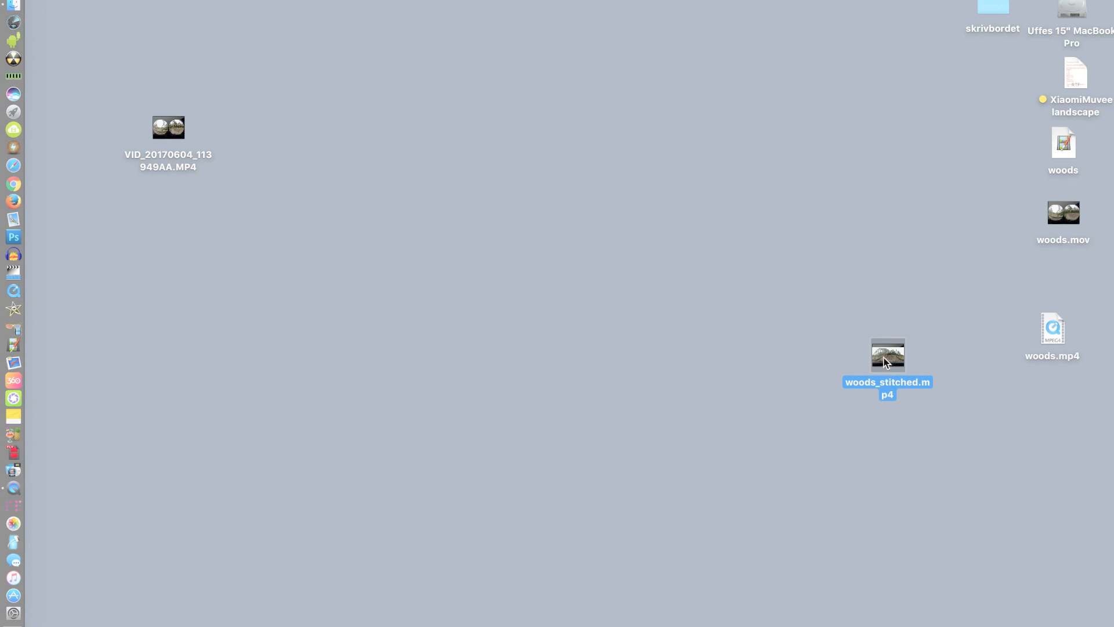
pyautogui.rightClick(887, 354)
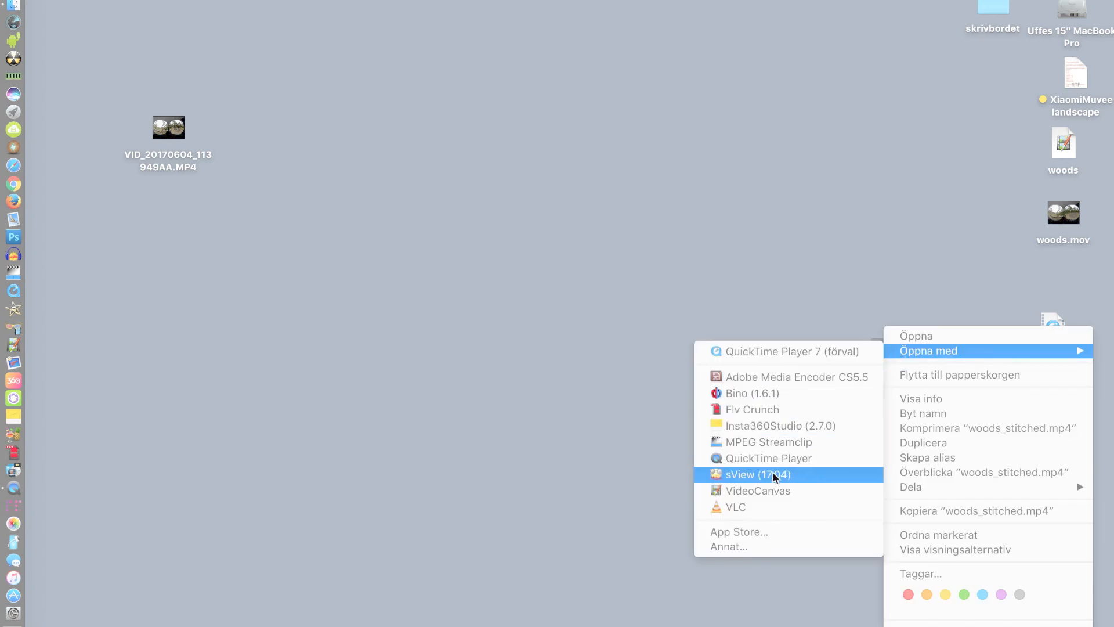
pyautogui.click(758, 474)
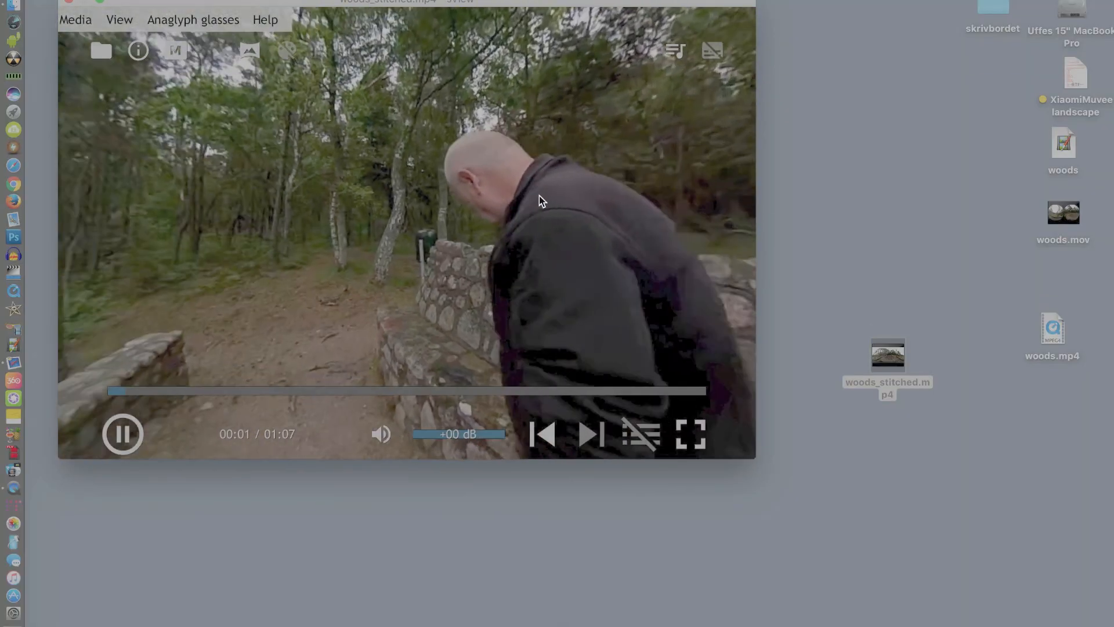